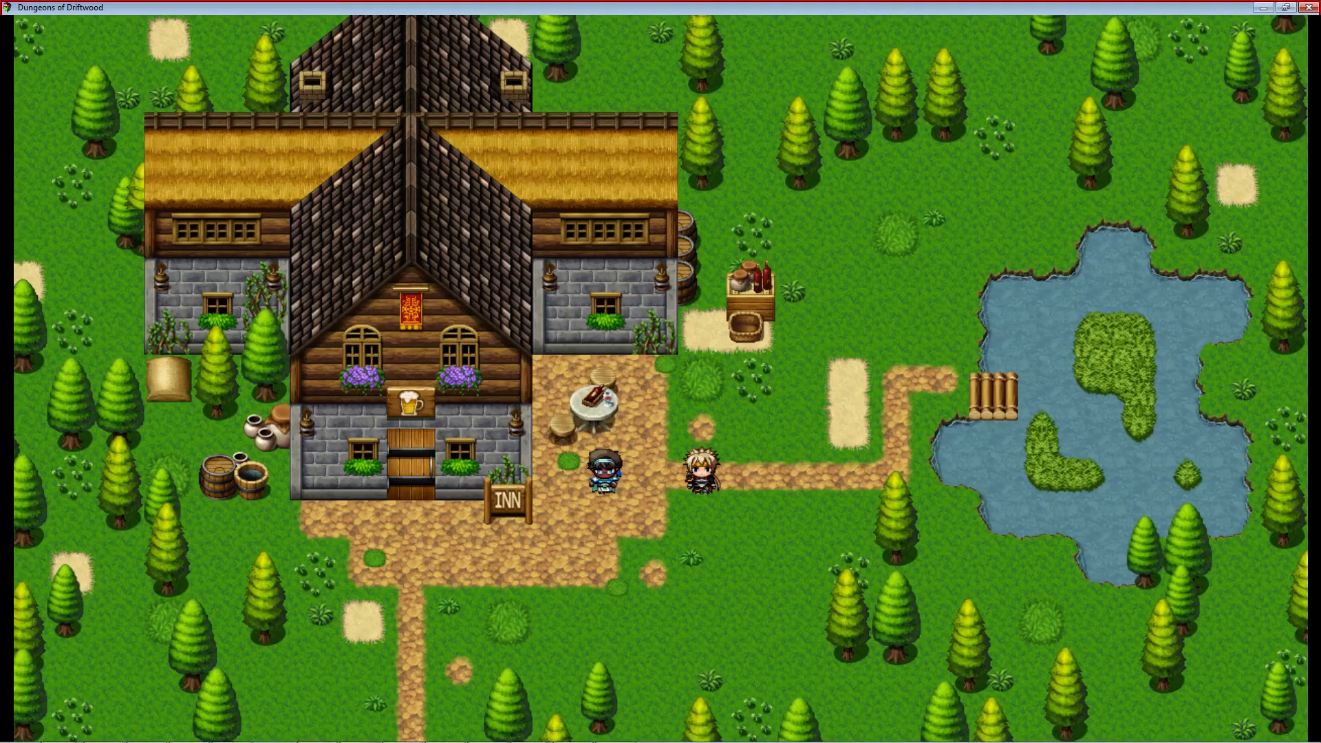
{"action": "mouse_move", "coordinate": [603, 5]}
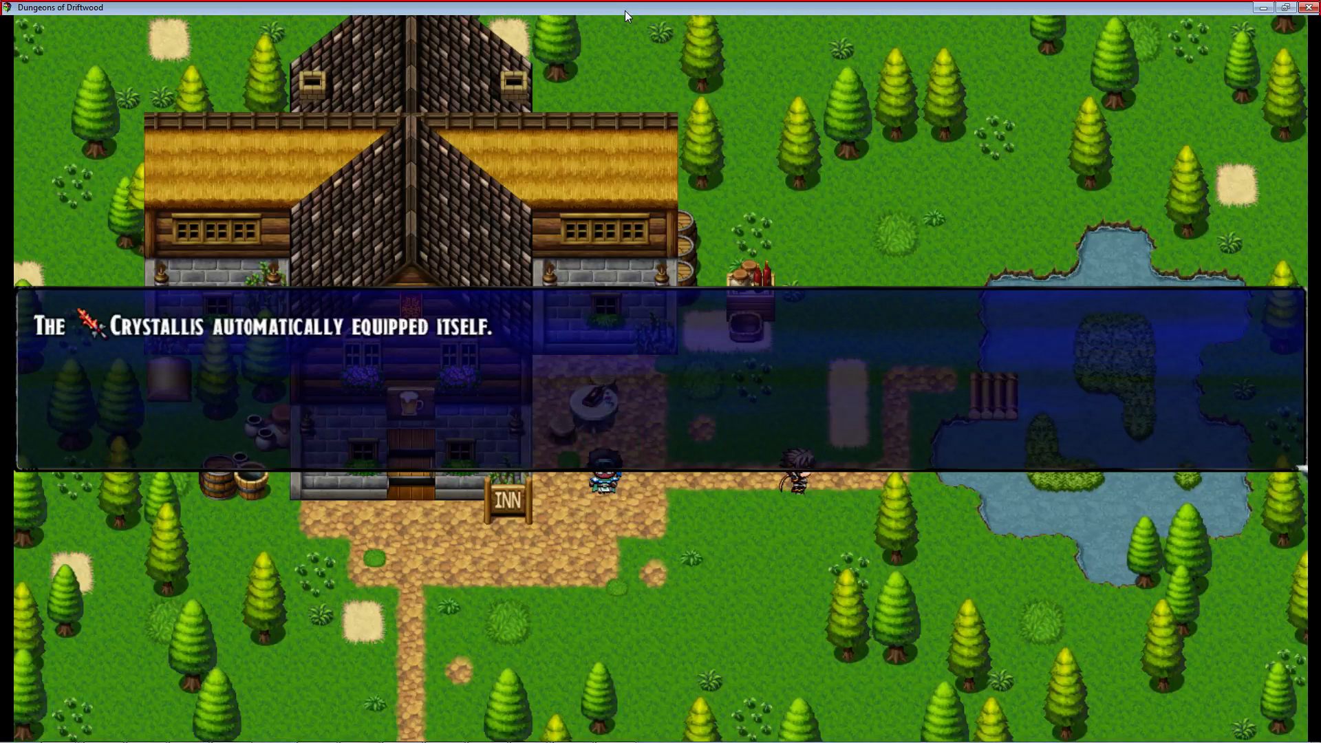
- Check Driftwood's Equip screen shows the Crystallis, then close the playtest back to the Forest Inn map
{"action": "key", "text": "Enter"}
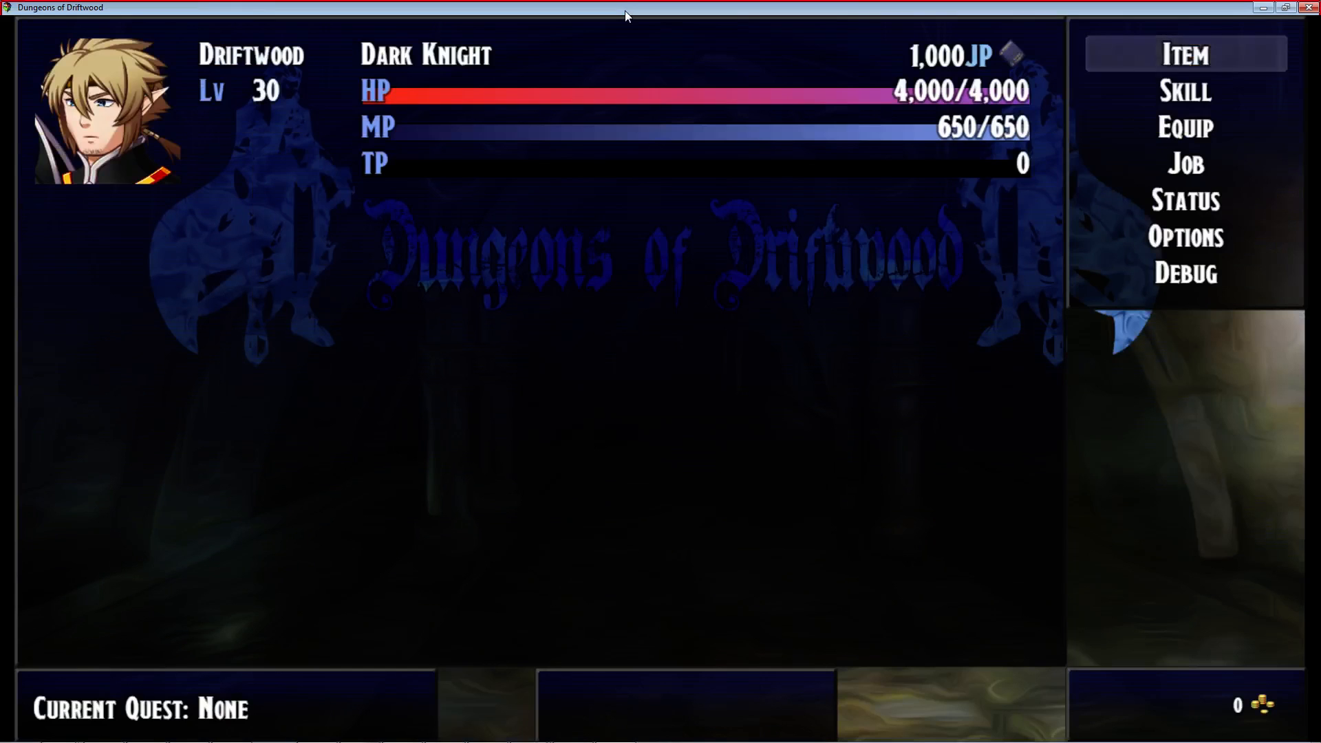
{"action": "left_click", "coordinate": [1183, 127]}
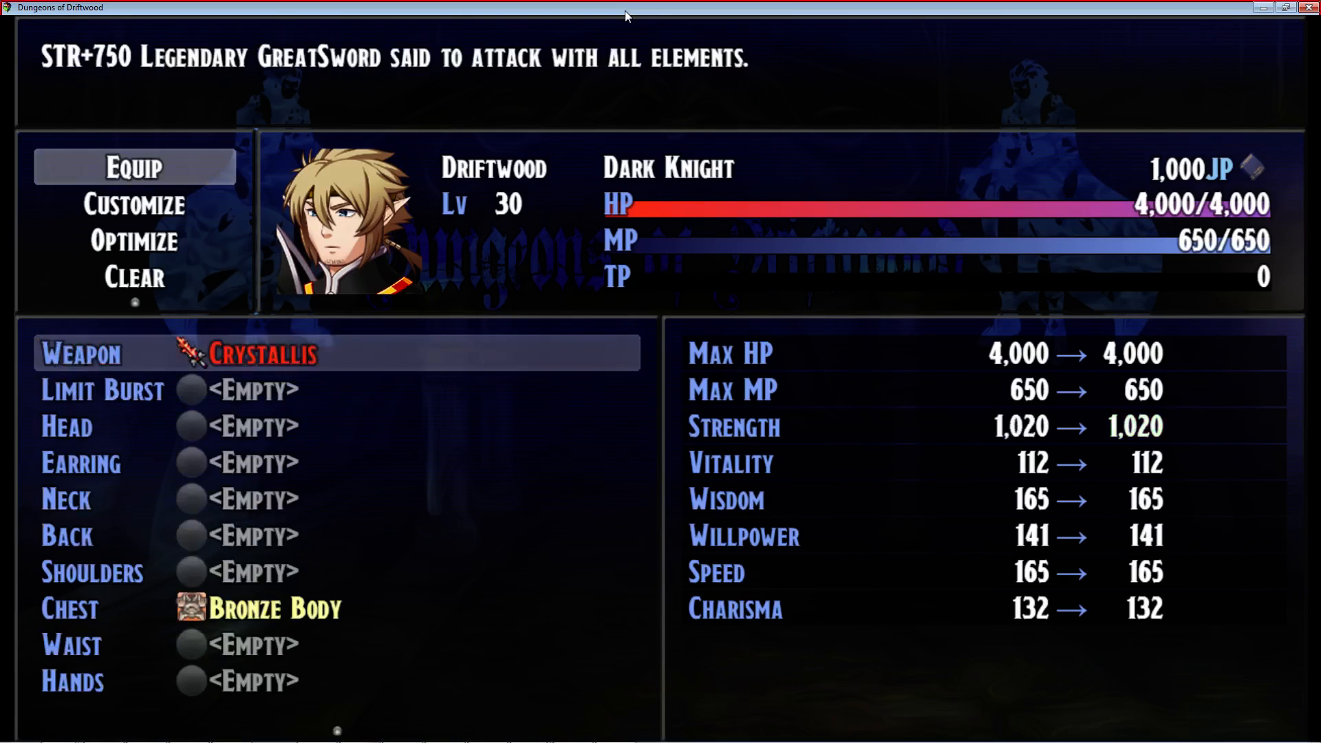
{"action": "key", "text": "escape"}
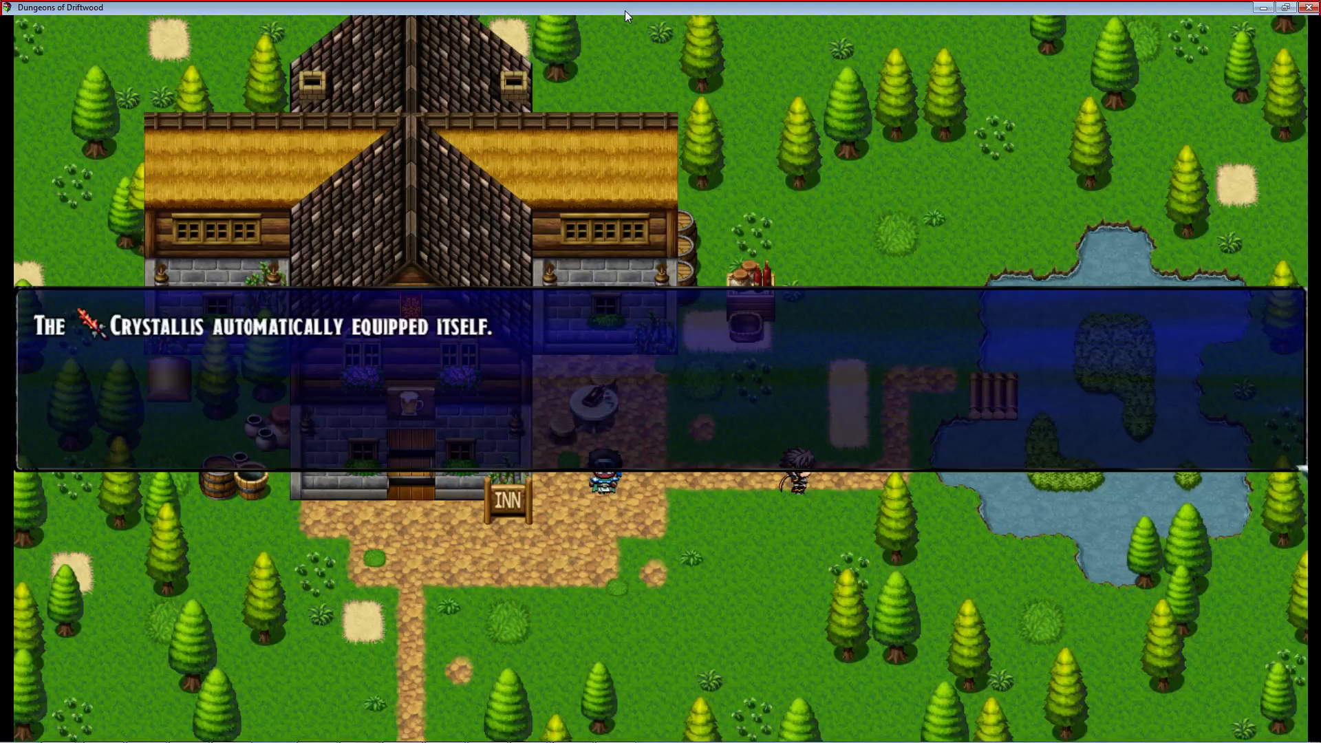
{"action": "key", "text": "Escape"}
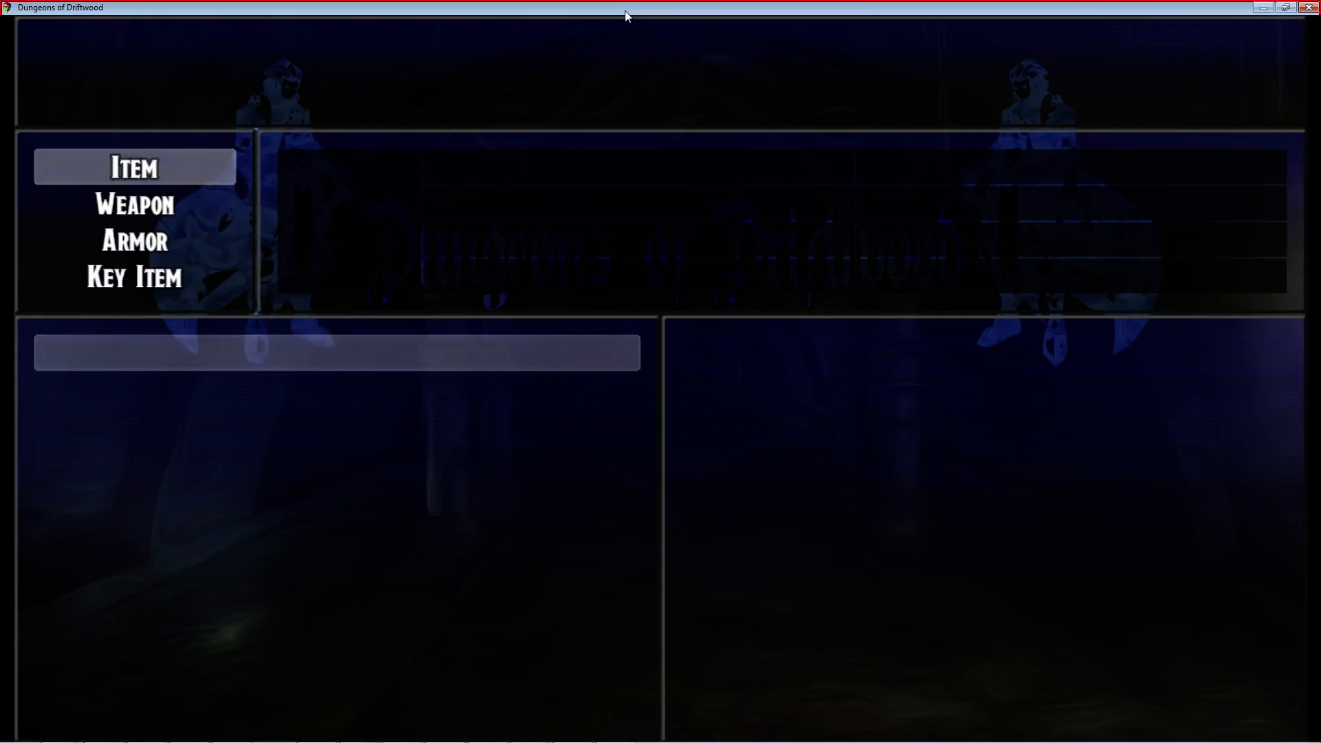
{"action": "left_click", "coordinate": [133, 166]}
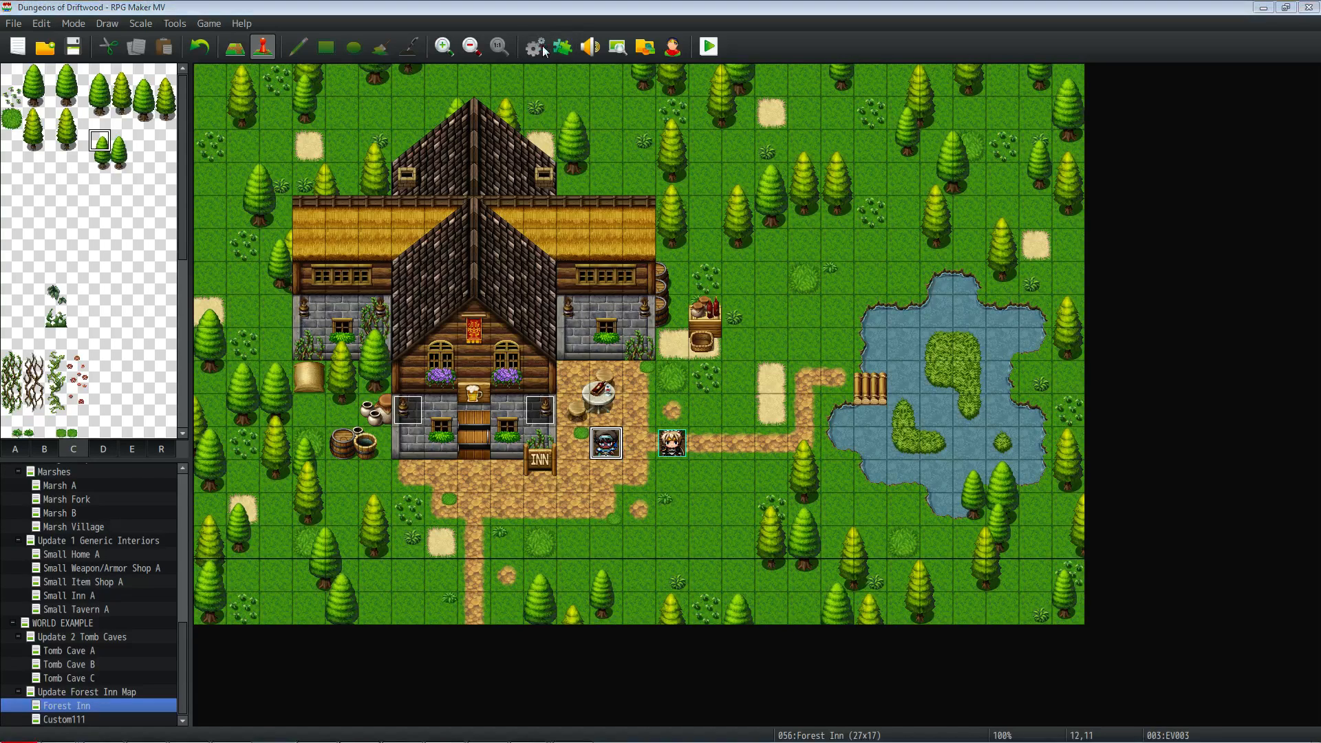
{"action": "left_click", "coordinate": [534, 47]}
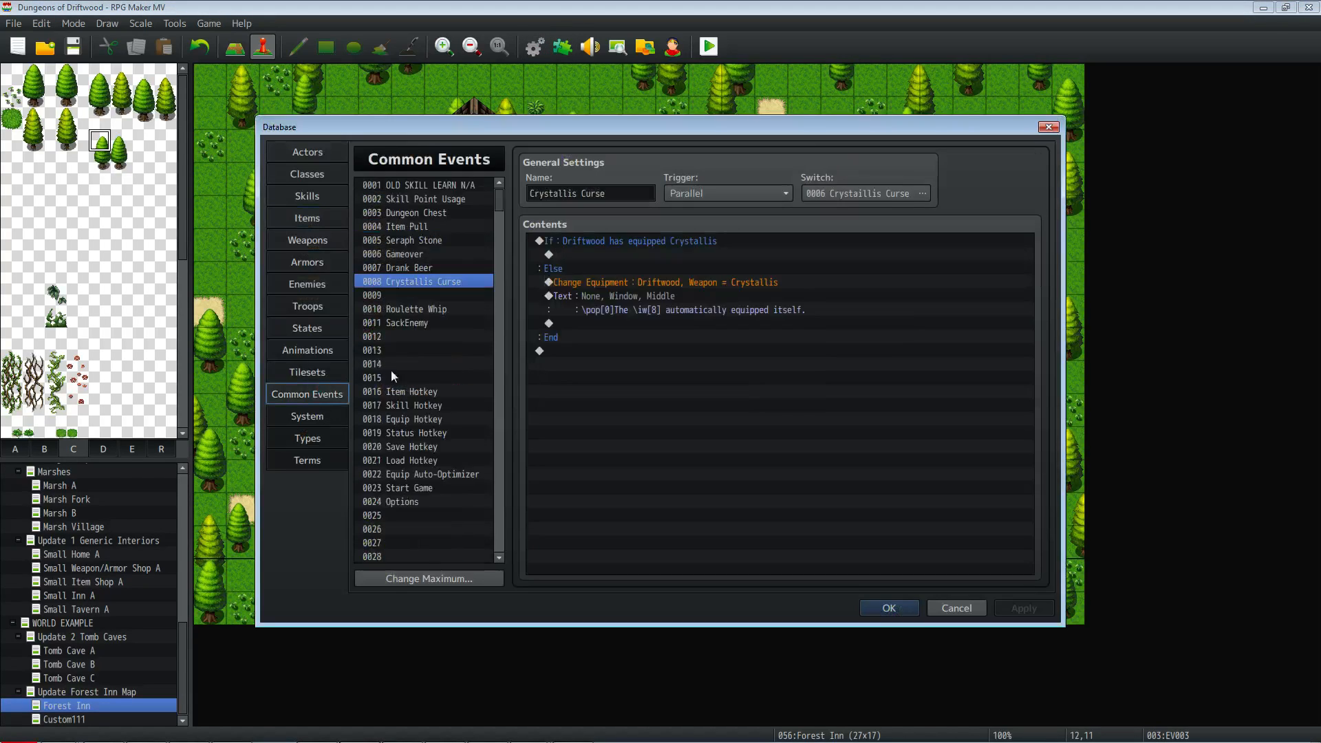
{"action": "mouse_move", "coordinate": [317, 363]}
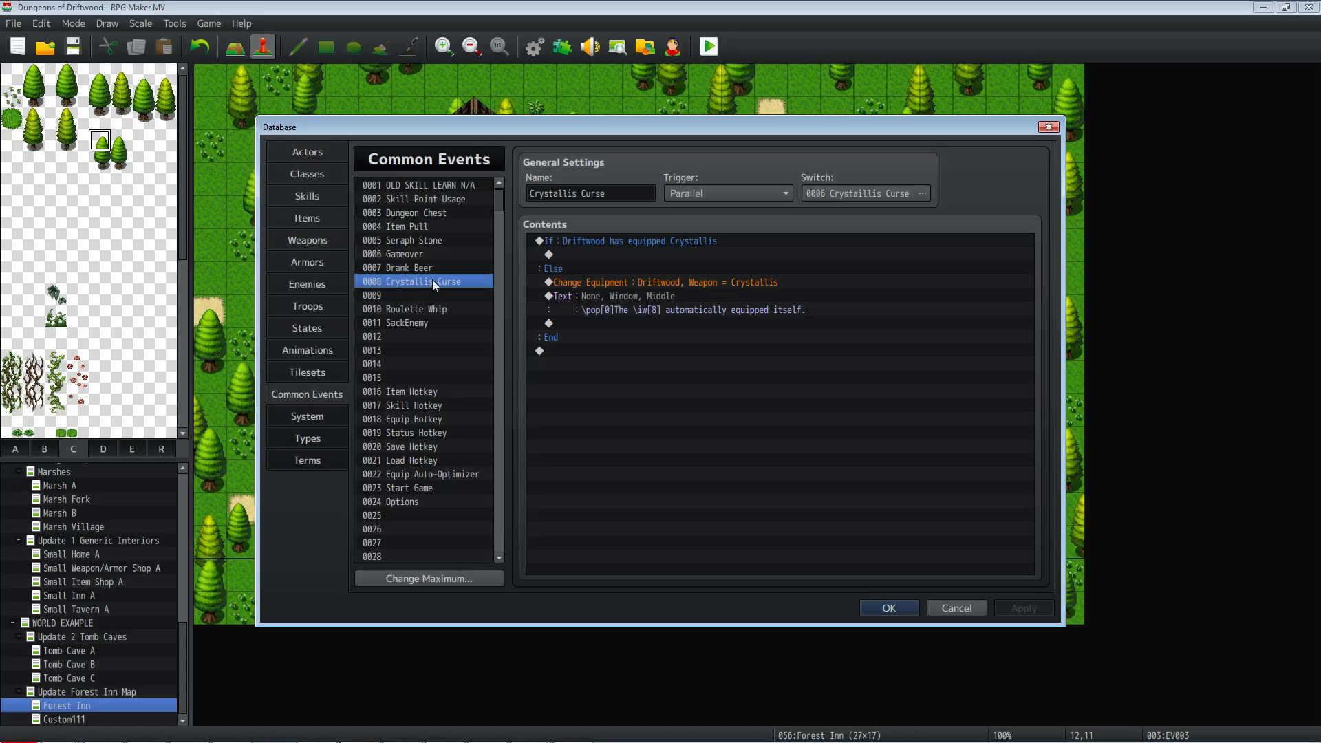
{"action": "mouse_move", "coordinate": [413, 281]}
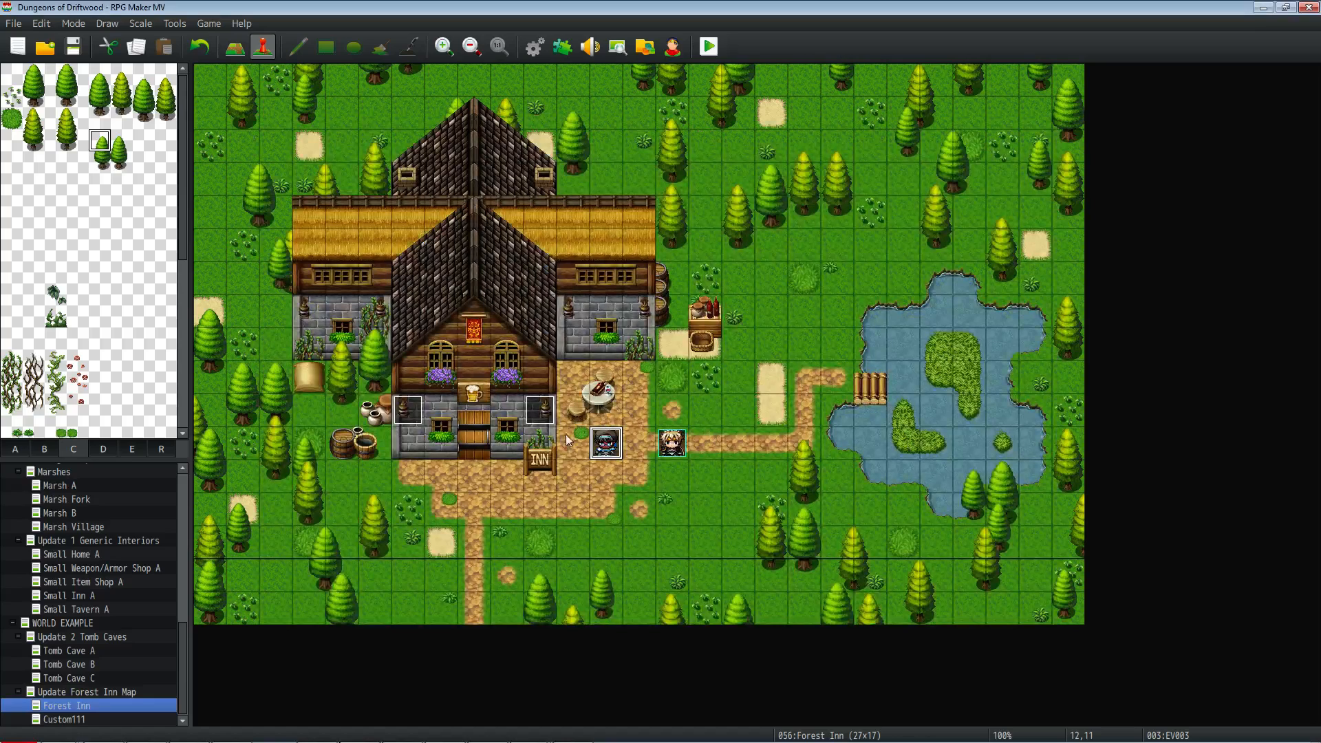
{"action": "double_click", "coordinate": [605, 445]}
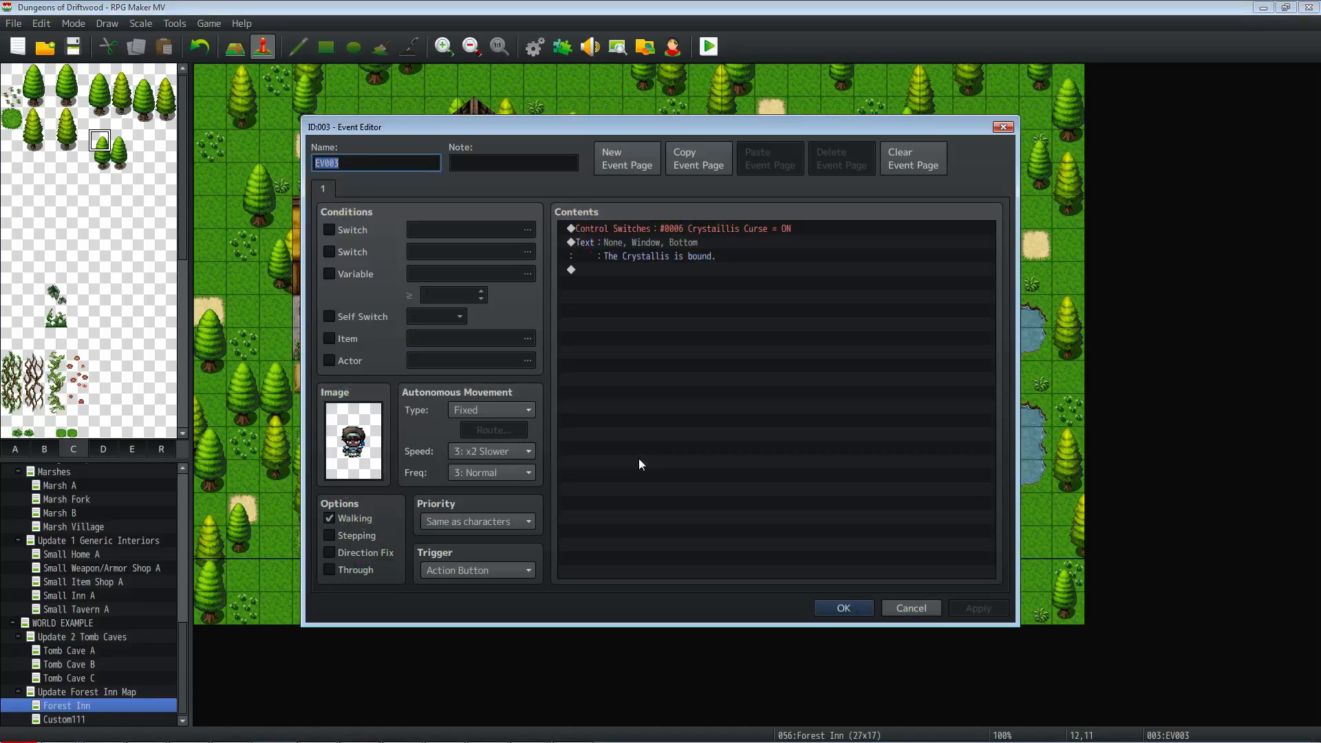
{"action": "left_click", "coordinate": [658, 242]}
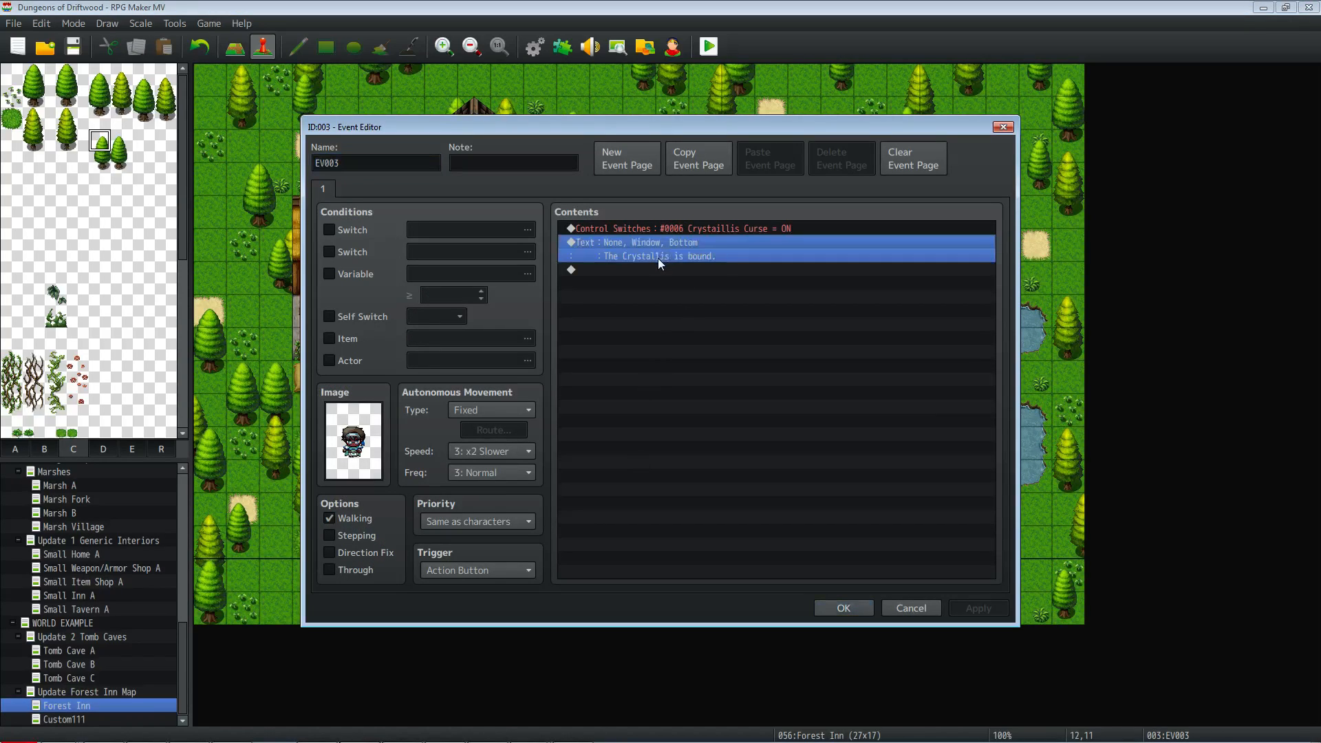
{"action": "left_click", "coordinate": [680, 229]}
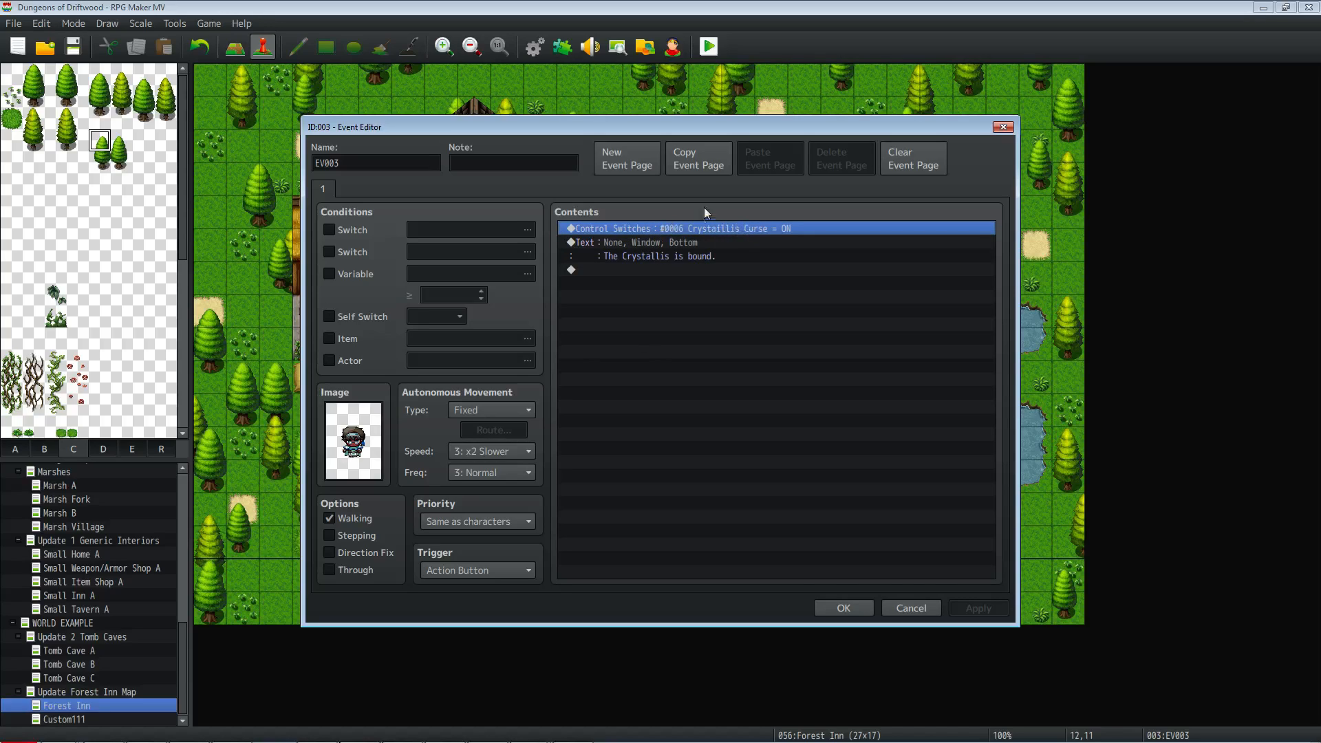
{"action": "mouse_move", "coordinate": [755, 296]}
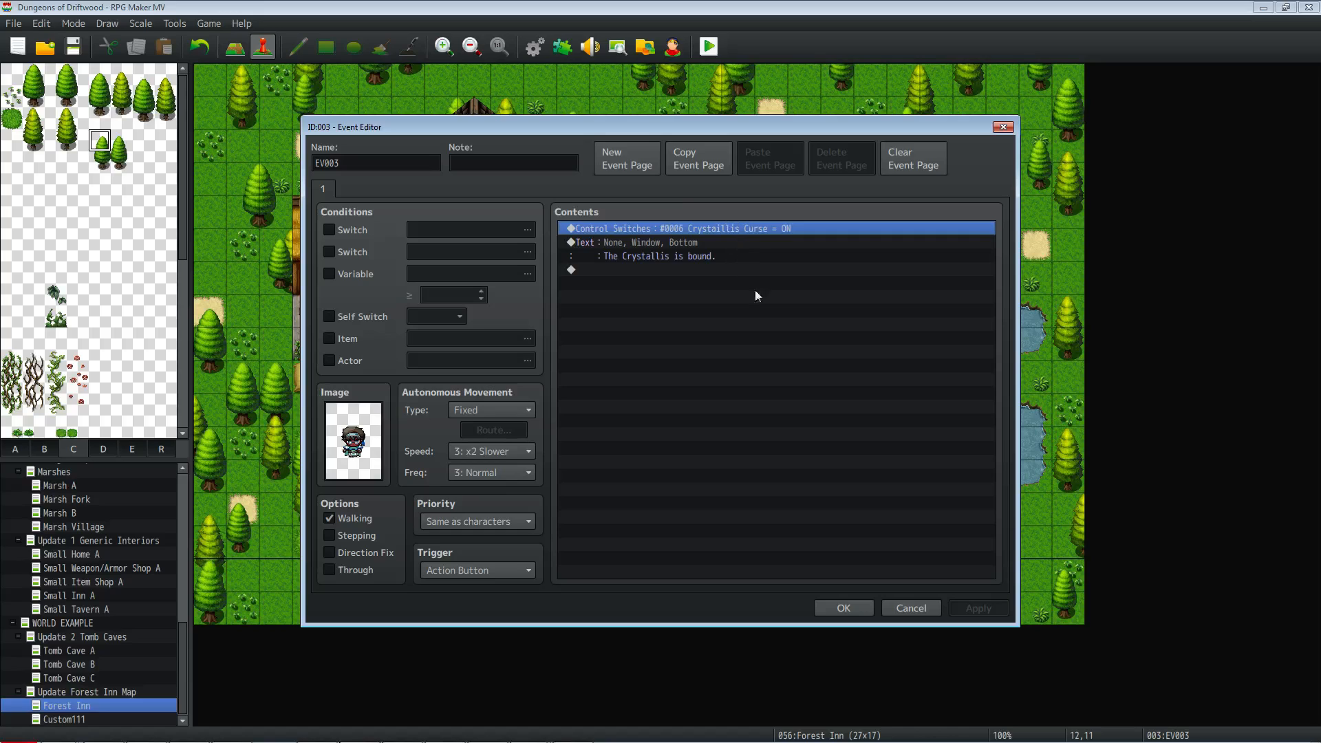
{"action": "left_click", "coordinate": [842, 606]}
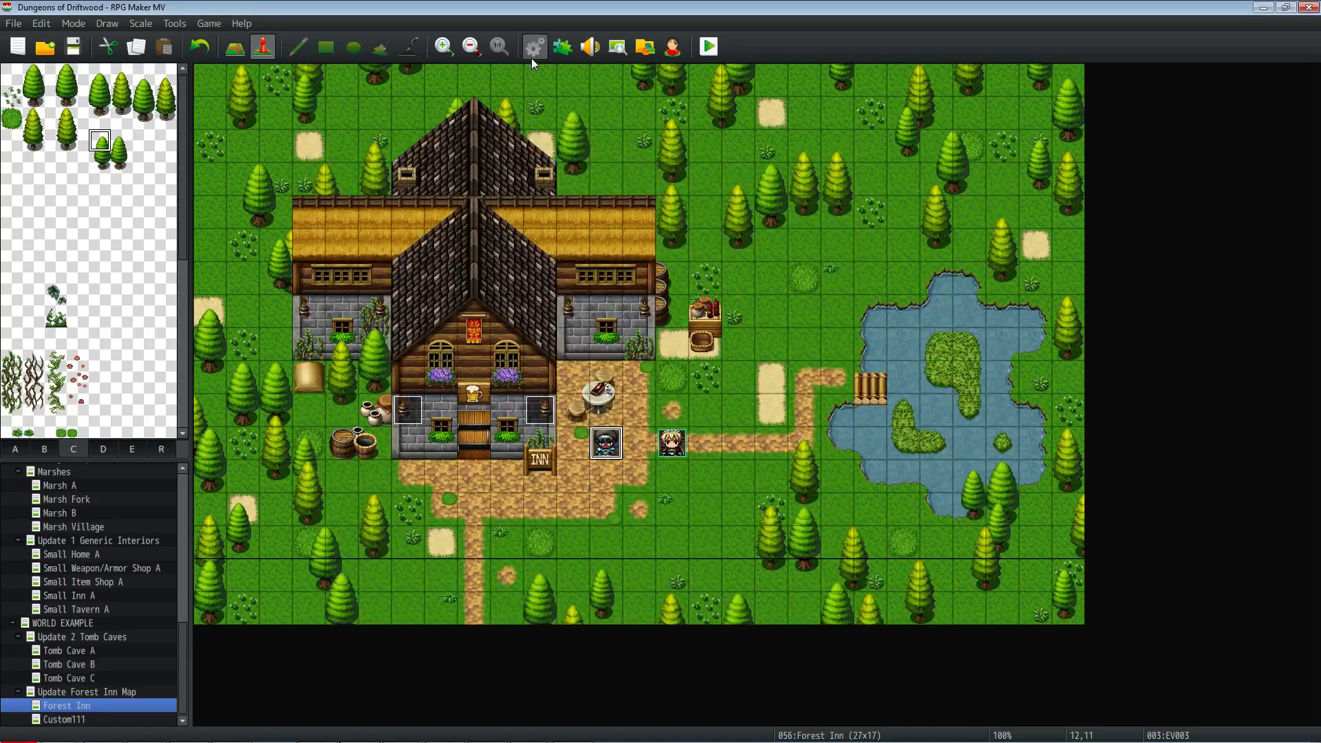
- Insert a new Conditional Branch command at the end of the Crystallis Curse common event
{"action": "left_click", "coordinate": [533, 47]}
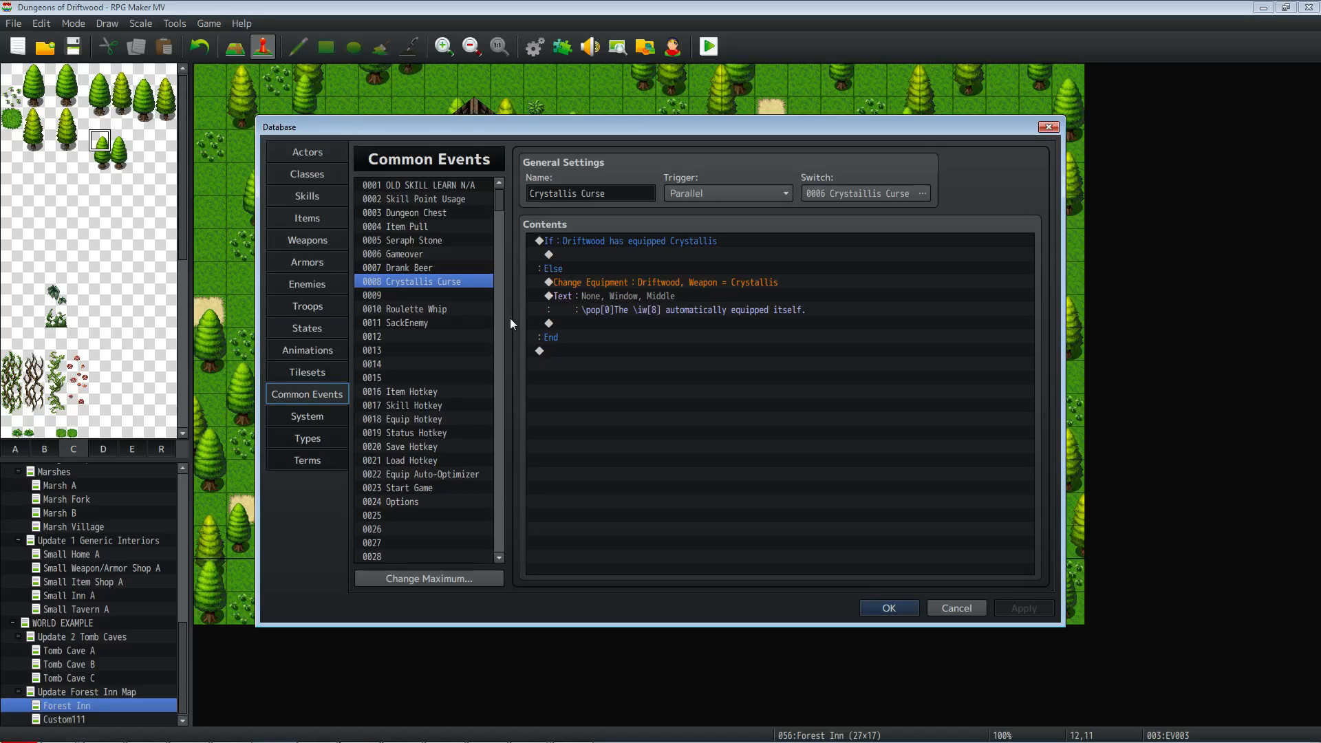
{"action": "mouse_move", "coordinate": [624, 275]}
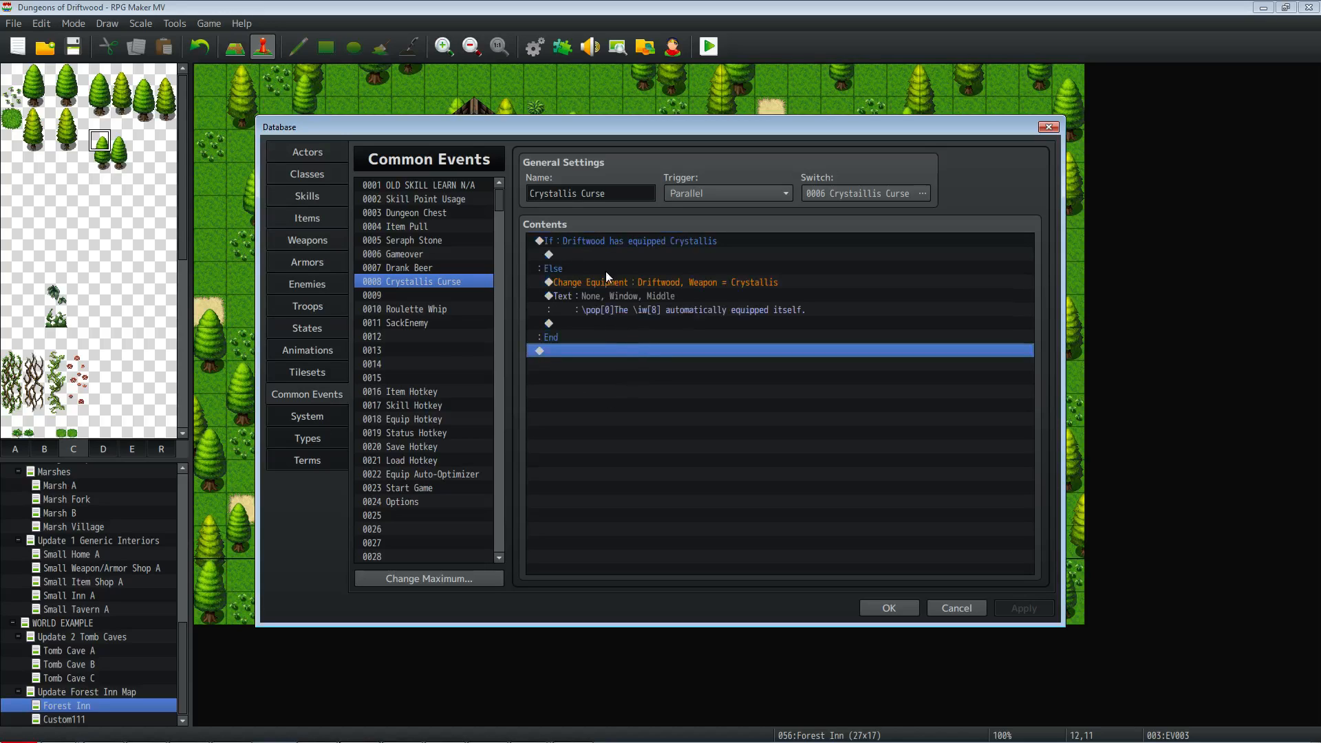
{"action": "right_click", "coordinate": [568, 353]}
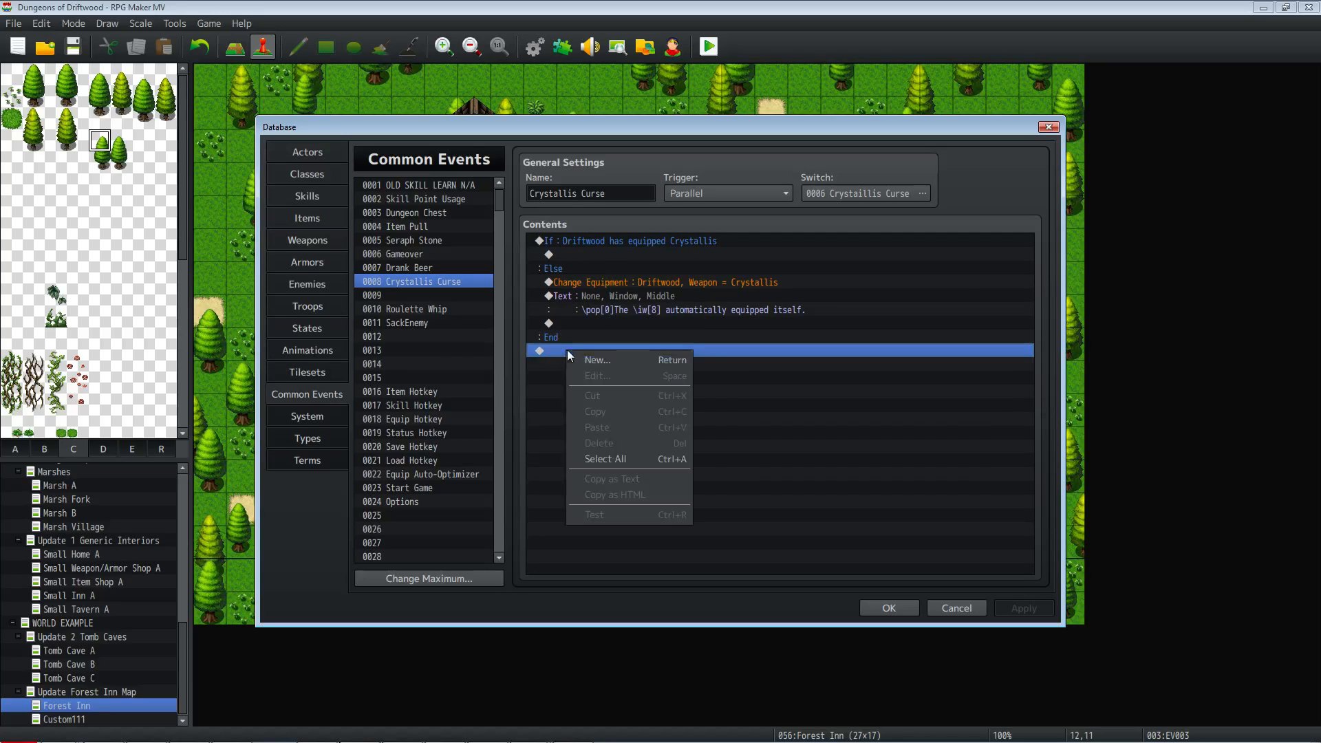
{"action": "left_click", "coordinate": [596, 359]}
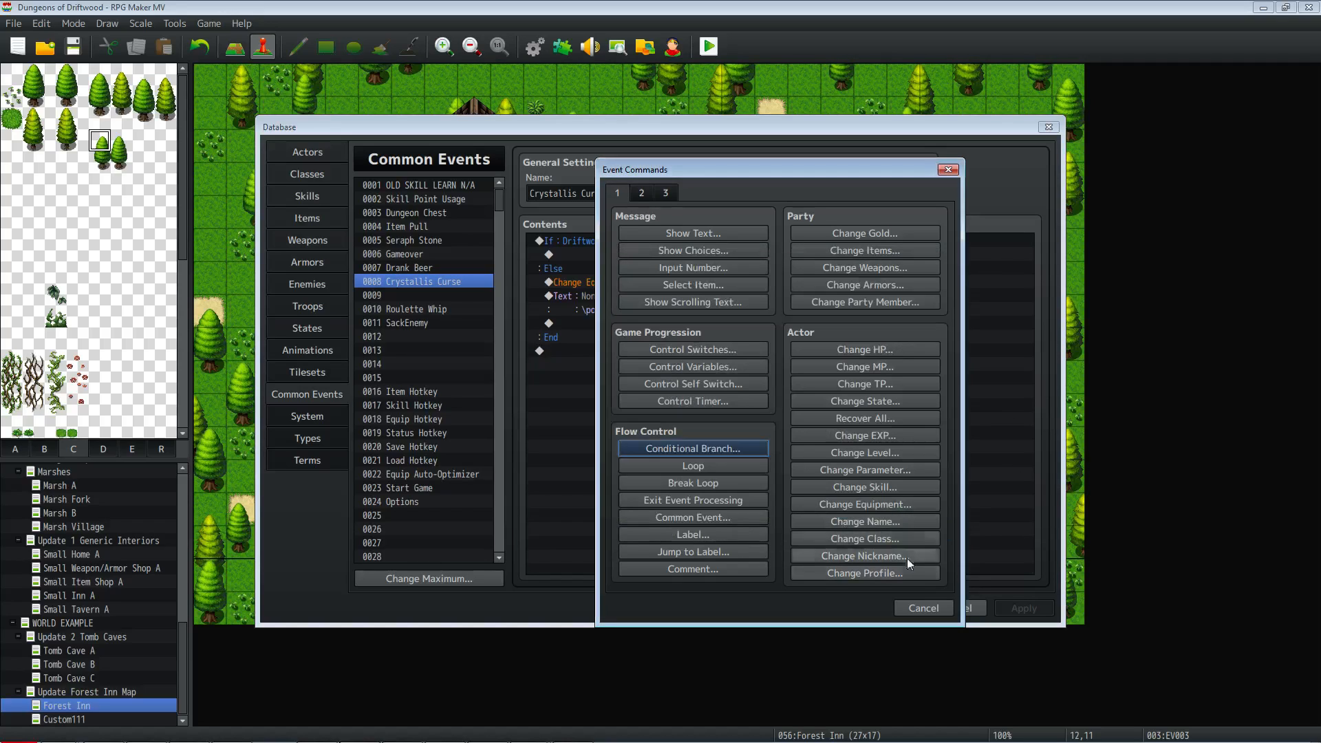
{"action": "left_click", "coordinate": [692, 449]}
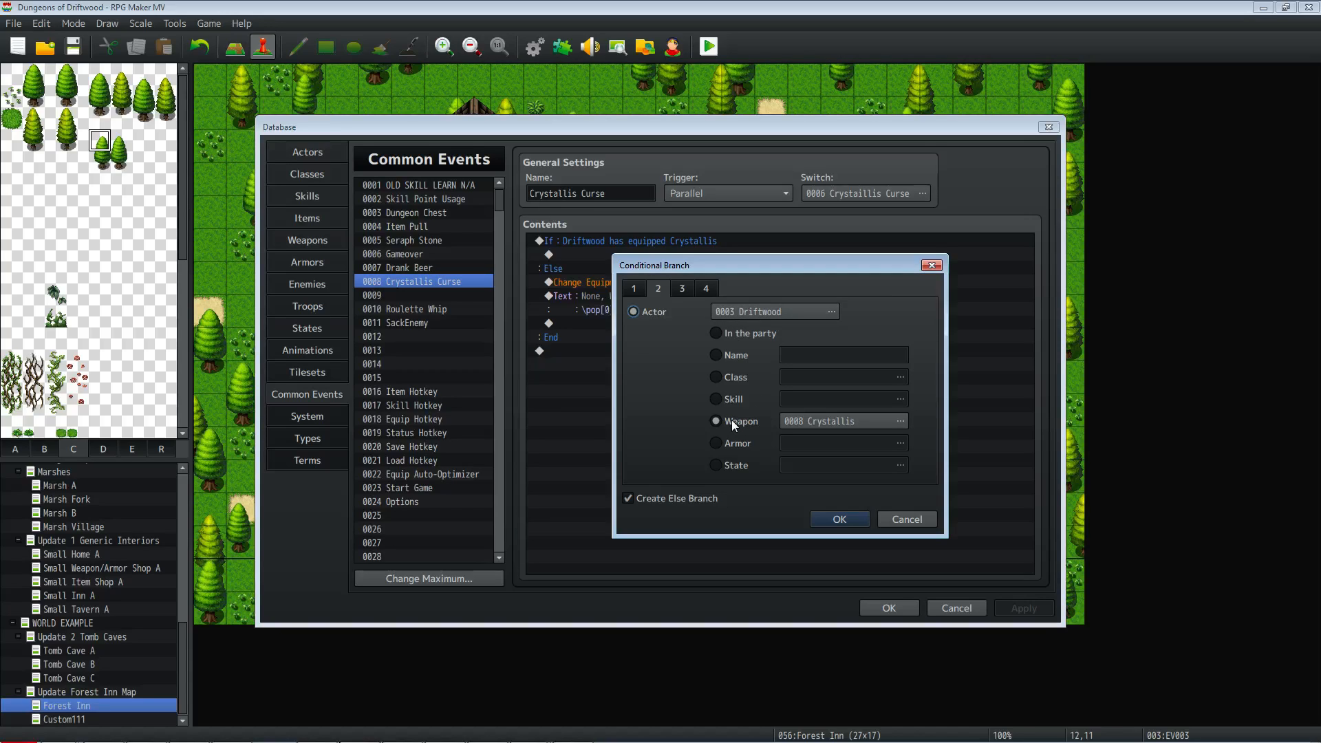
- Condition on Actor 0003 Driftwood wielding Weapon 0008 Crystallis, with an else branch
{"action": "left_click", "coordinate": [716, 421]}
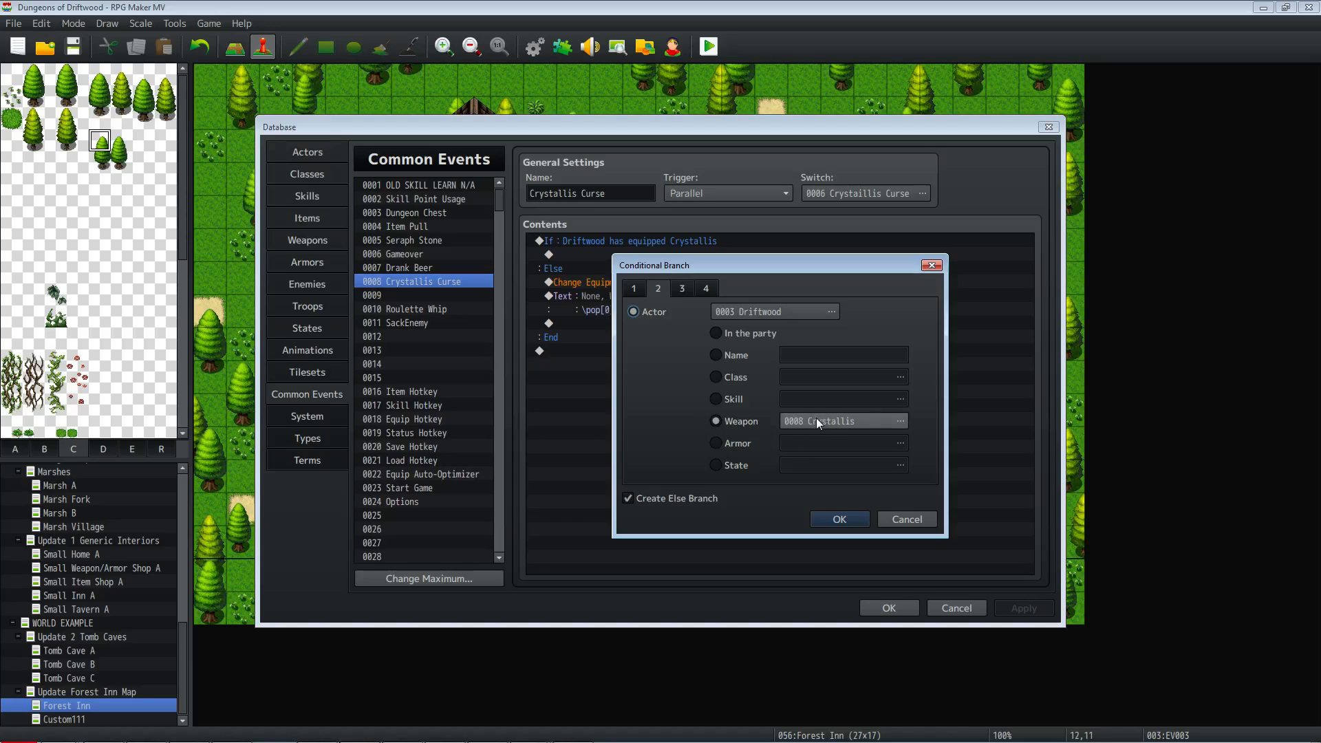
{"action": "mouse_move", "coordinate": [681, 471]}
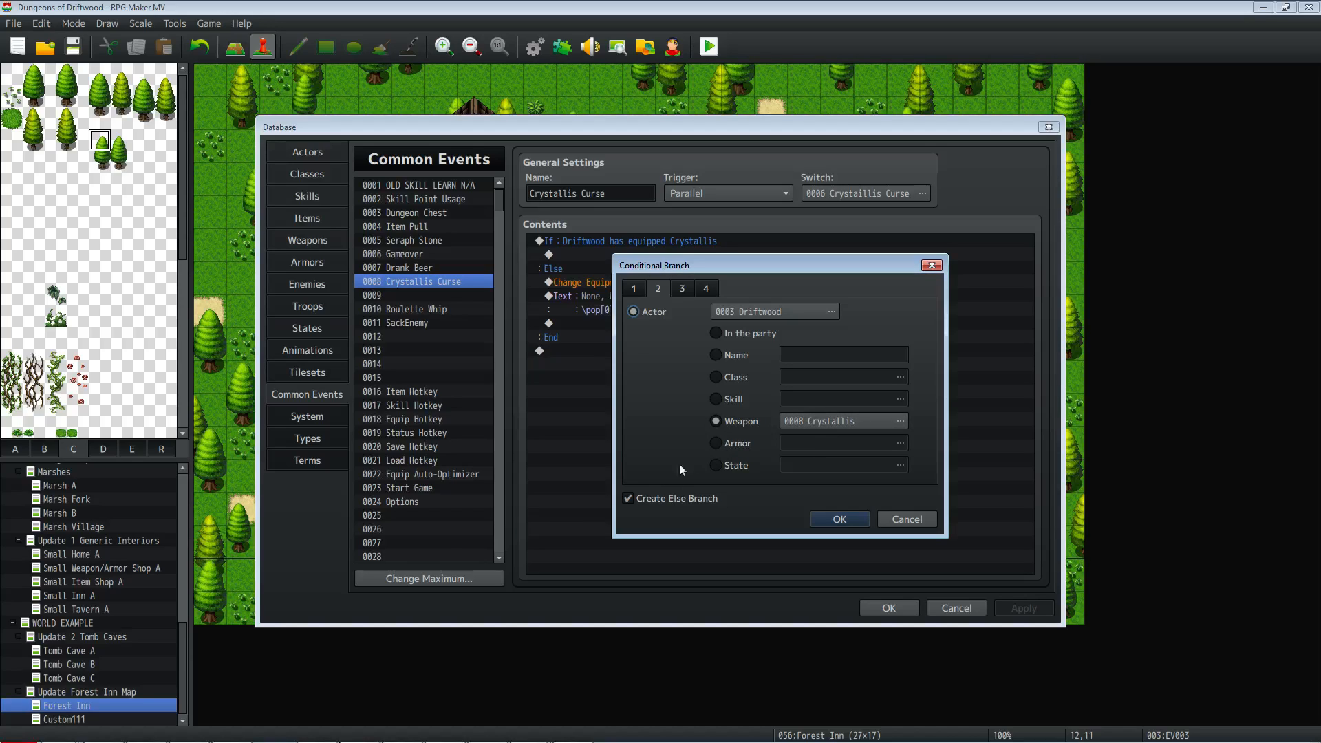
{"action": "left_click", "coordinate": [627, 498]}
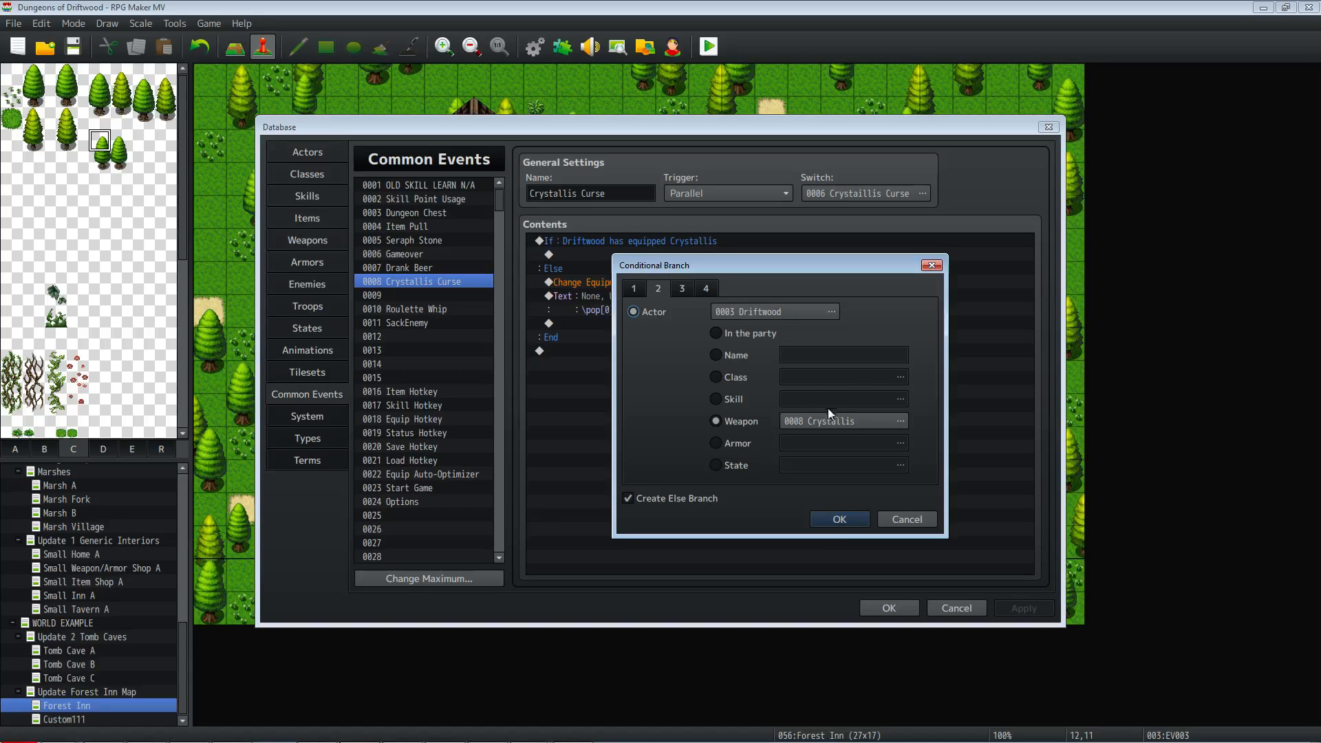
{"action": "left_click", "coordinate": [838, 518]}
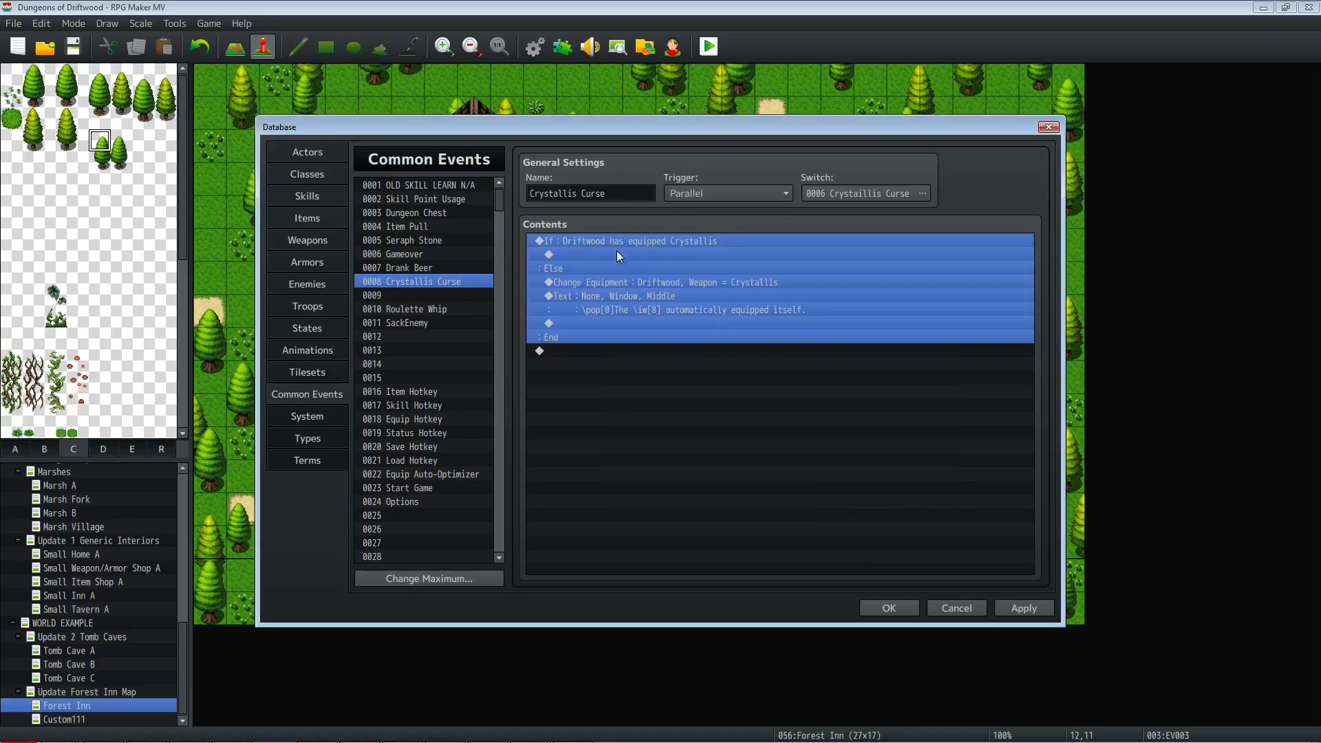
{"action": "left_click", "coordinate": [662, 282]}
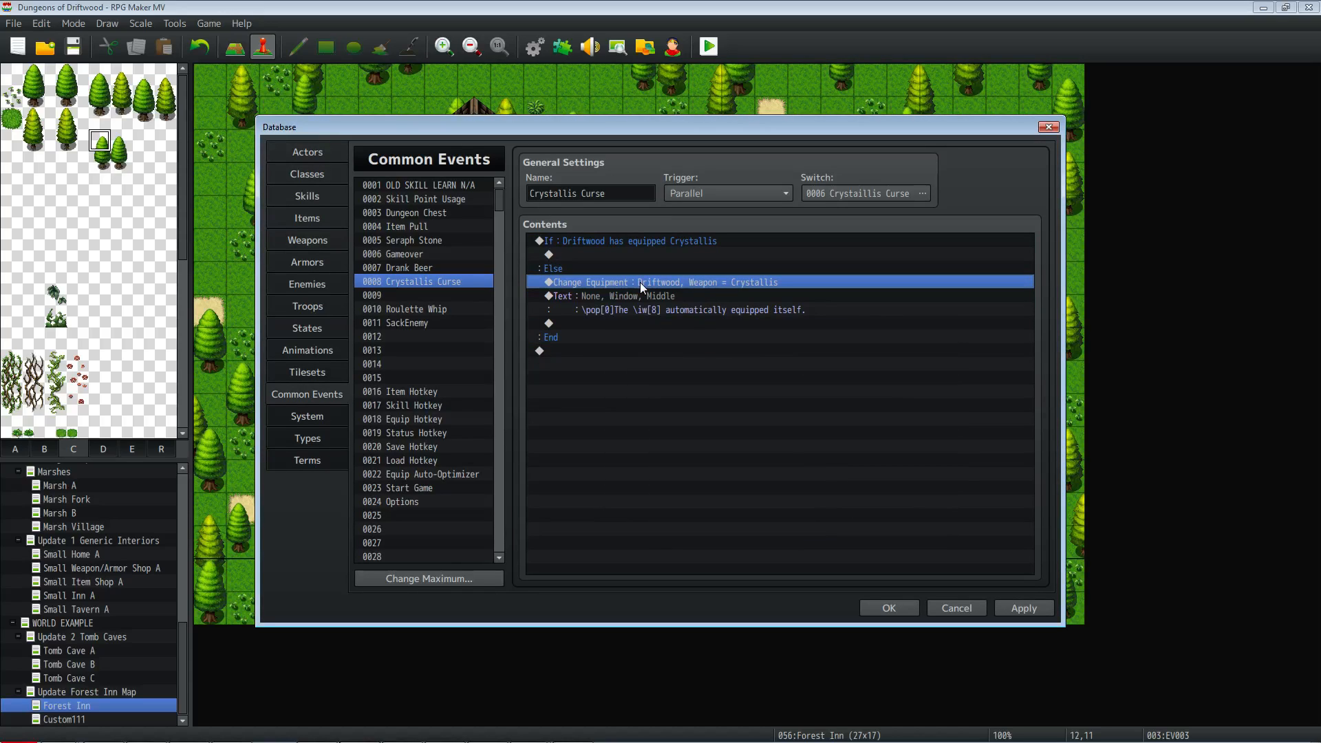
{"action": "right_click", "coordinate": [639, 280]}
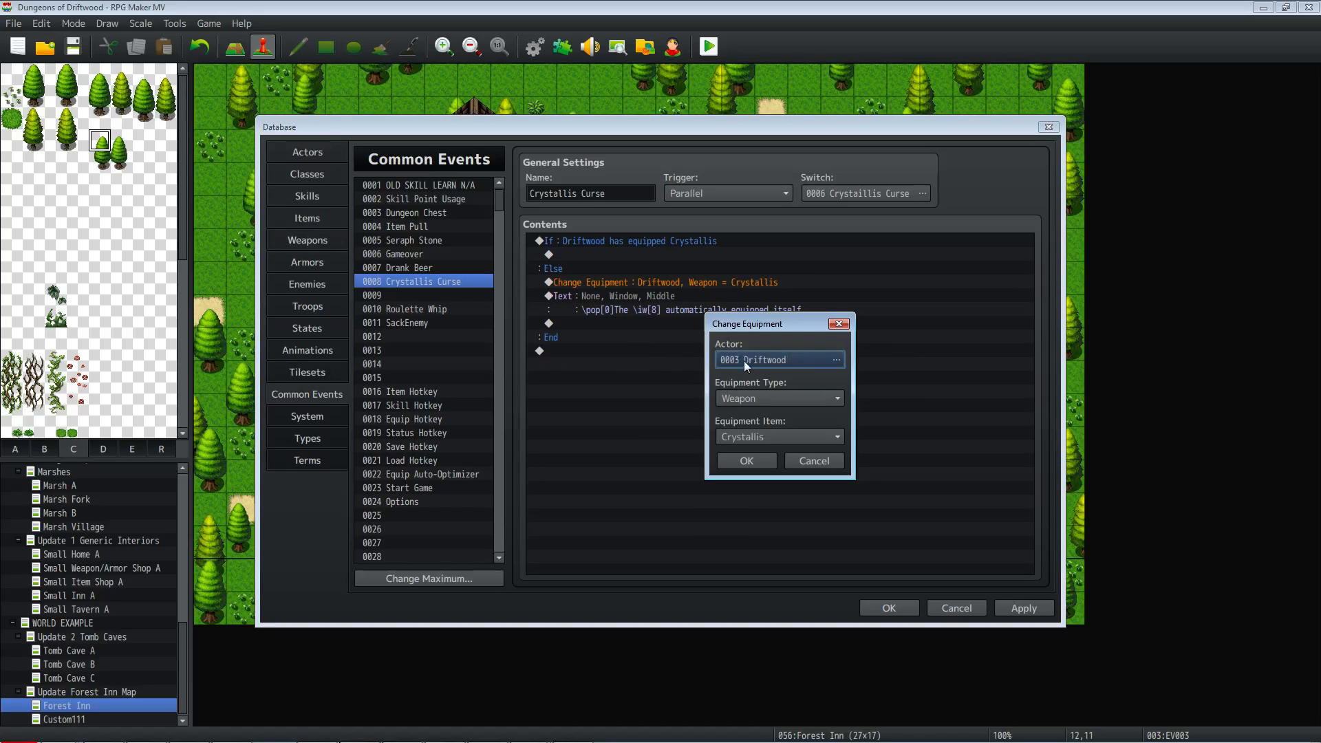
{"action": "left_click", "coordinate": [745, 461]}
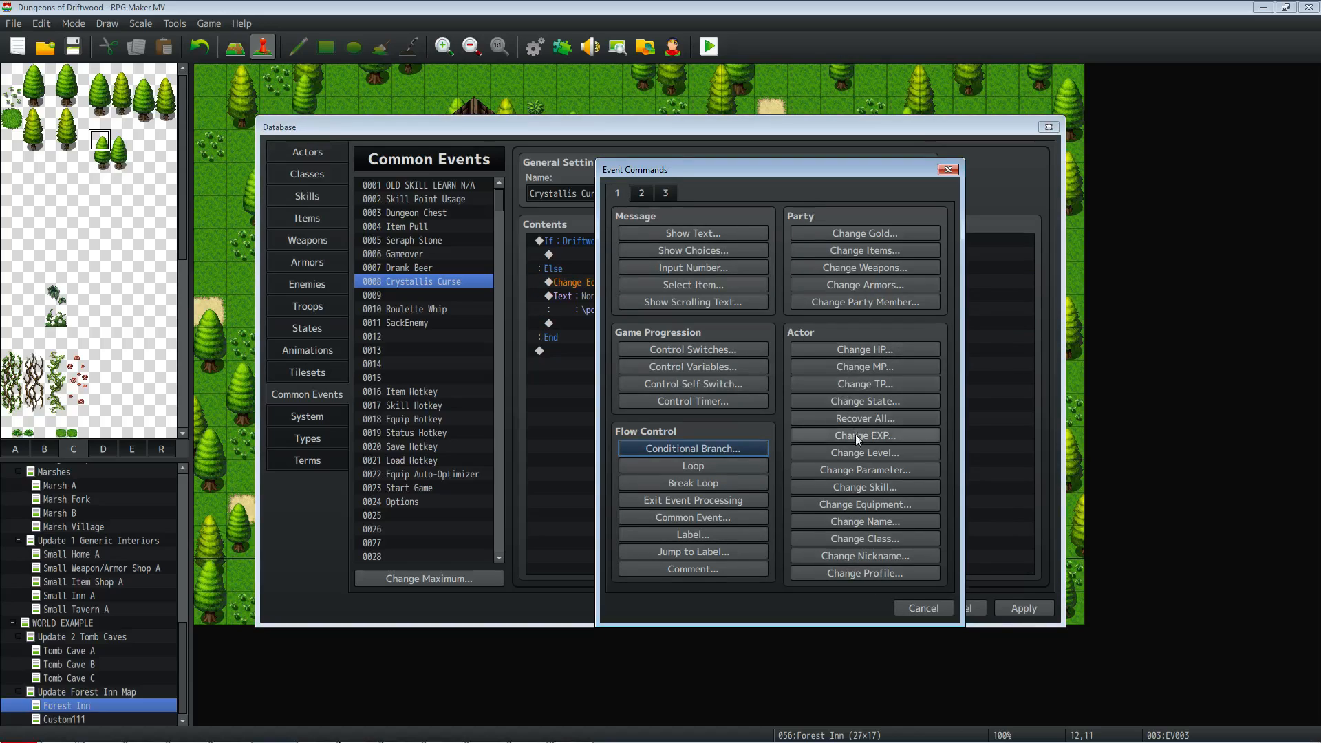
{"action": "left_click", "coordinate": [863, 504]}
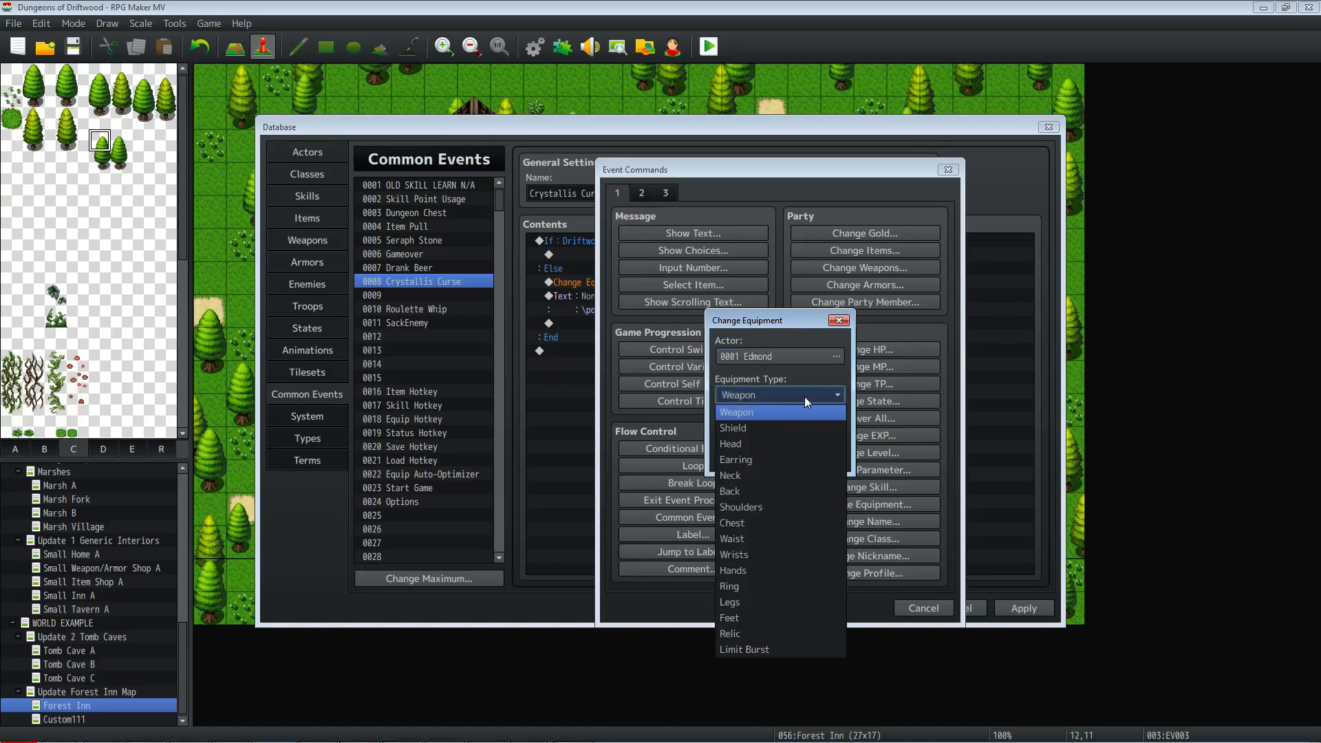
{"action": "left_click", "coordinate": [736, 411]}
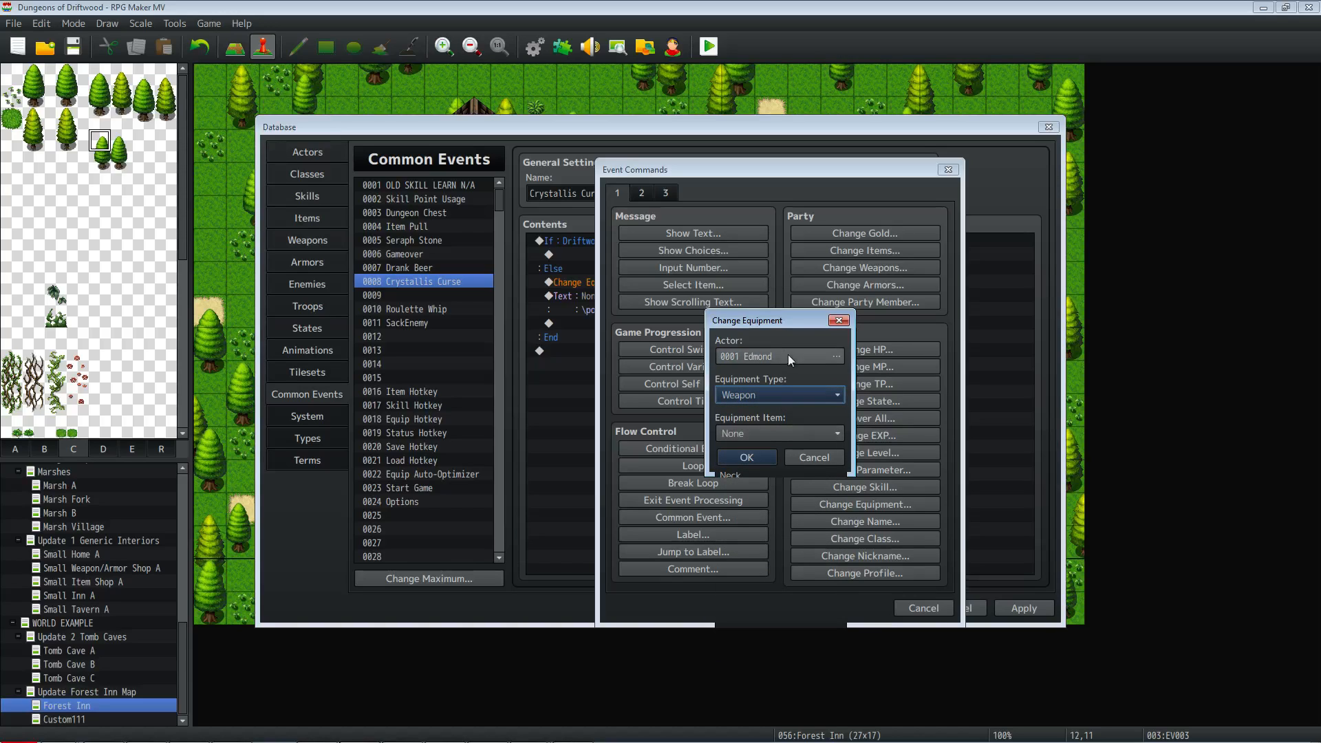
{"action": "left_click", "coordinate": [812, 457]}
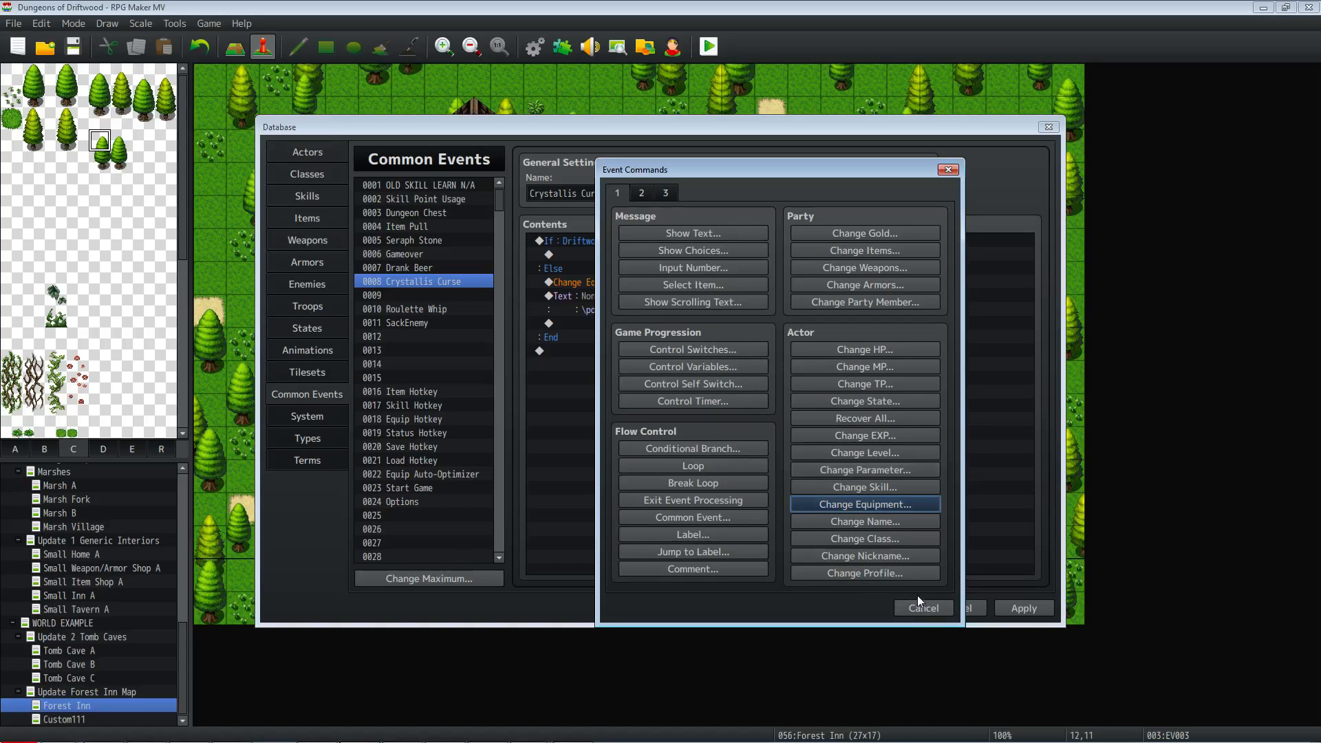
{"action": "left_click", "coordinate": [864, 504]}
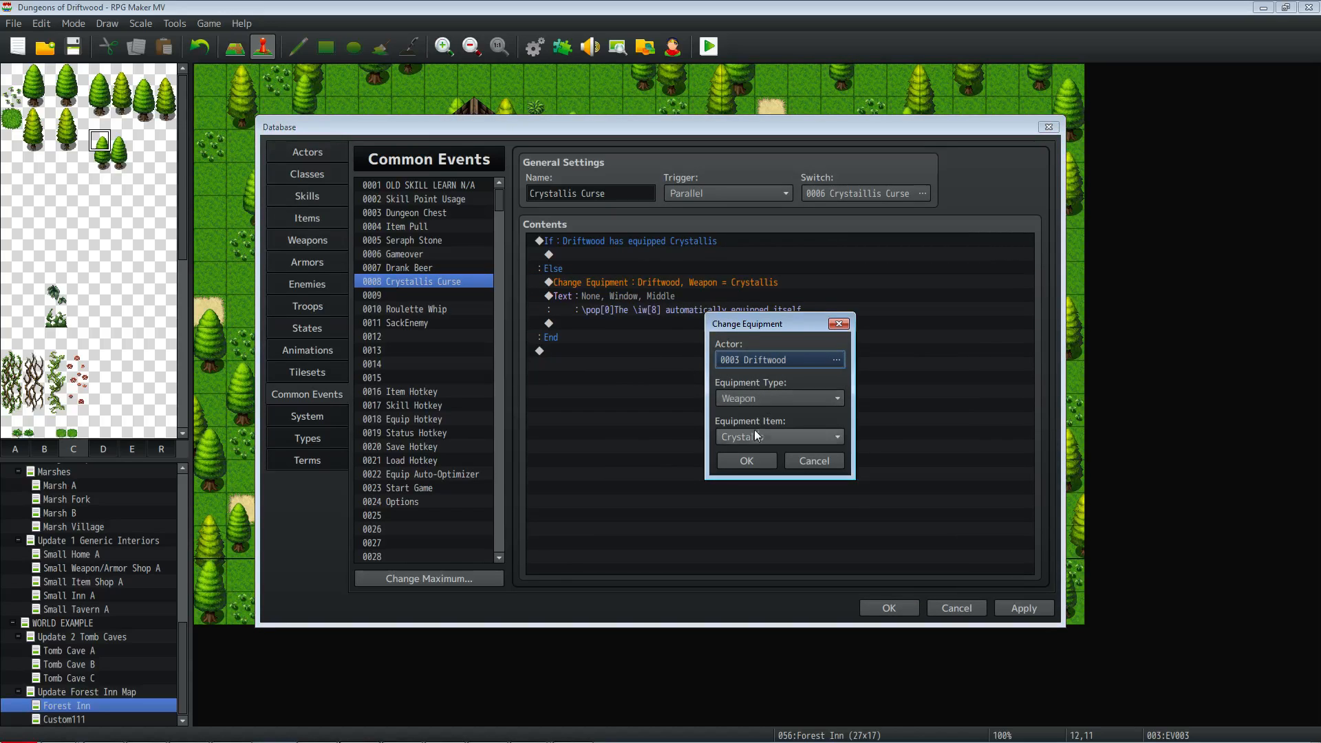
{"action": "left_click", "coordinate": [744, 459]}
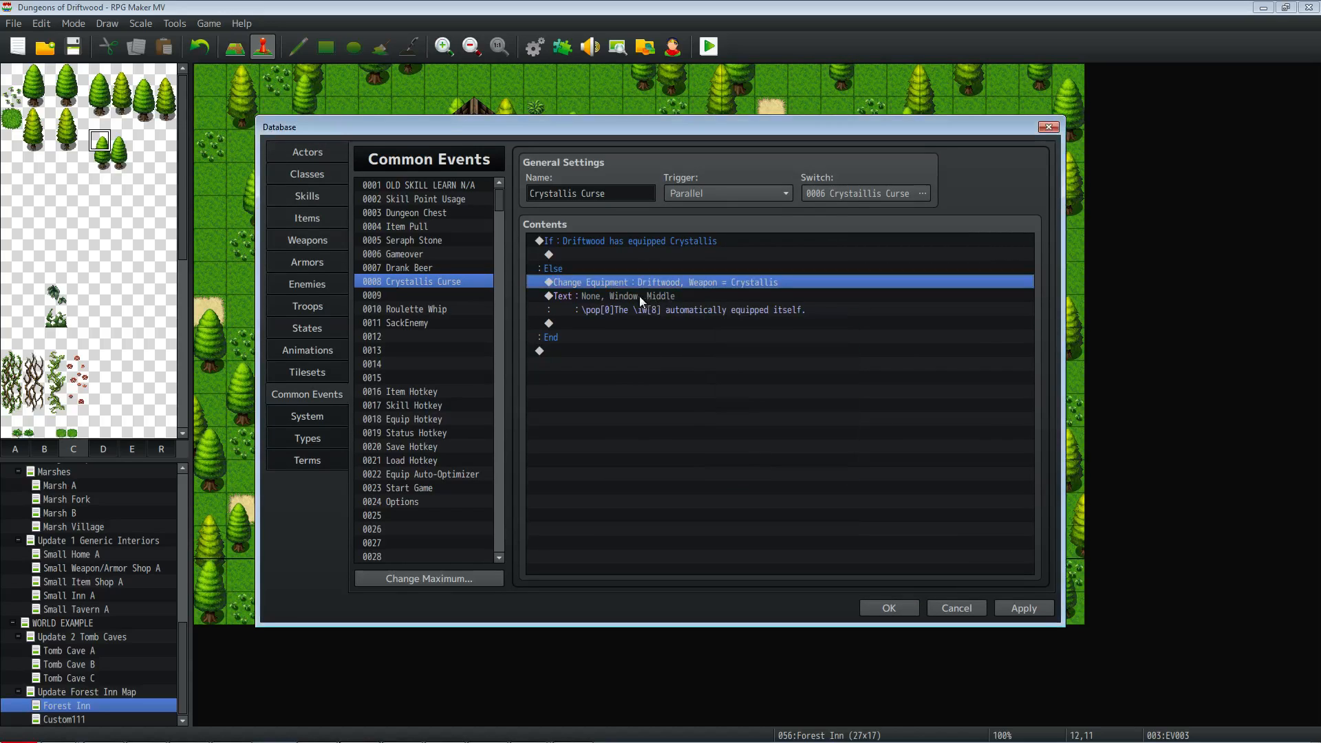
{"action": "left_click", "coordinate": [611, 296]}
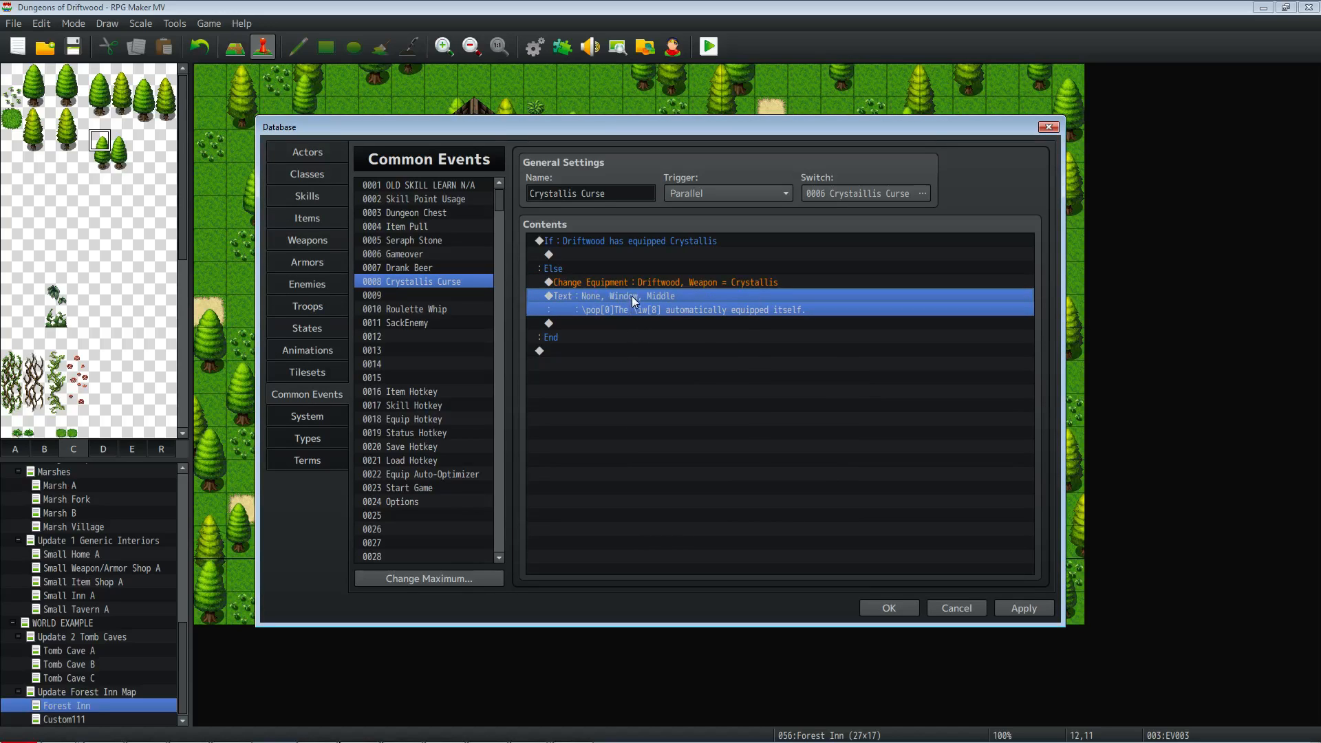
{"action": "double_click", "coordinate": [631, 303]}
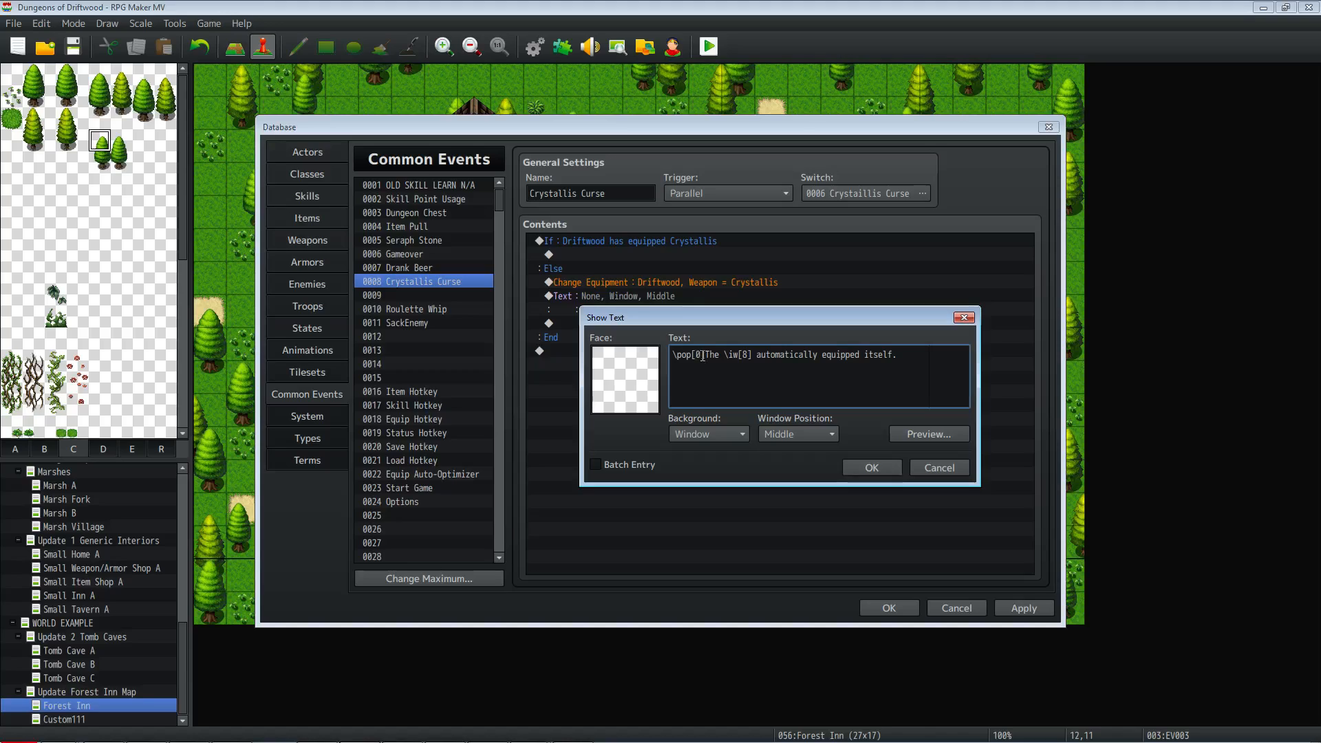
{"action": "double_click", "coordinate": [688, 354]}
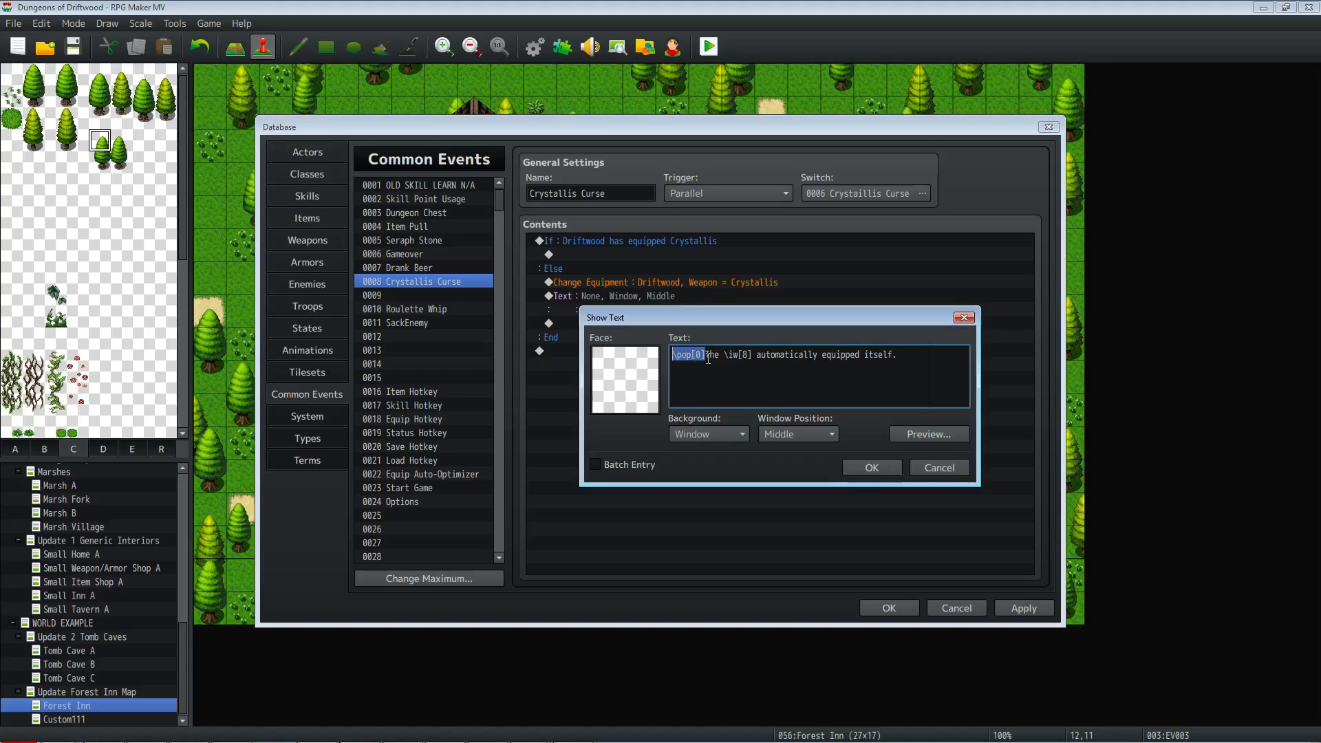
{"action": "left_click", "coordinate": [703, 353]}
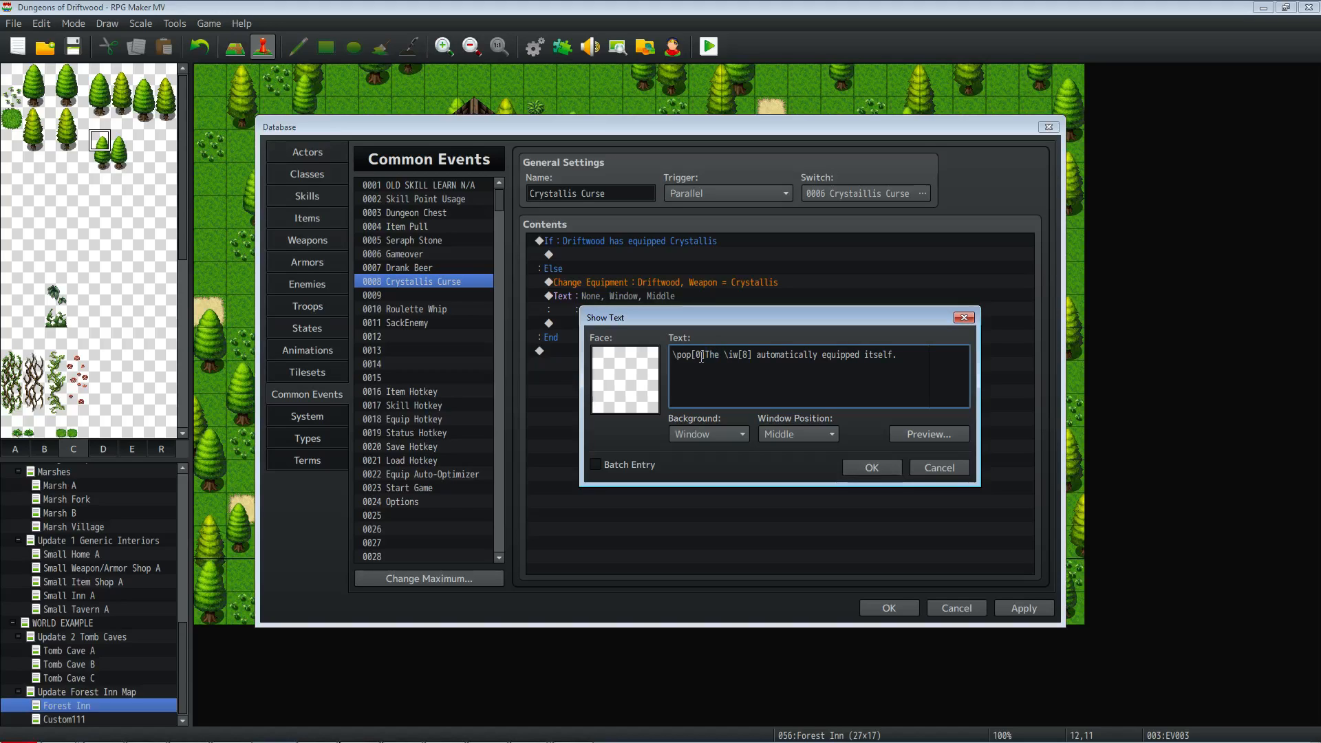
{"action": "left_click", "coordinate": [740, 353]}
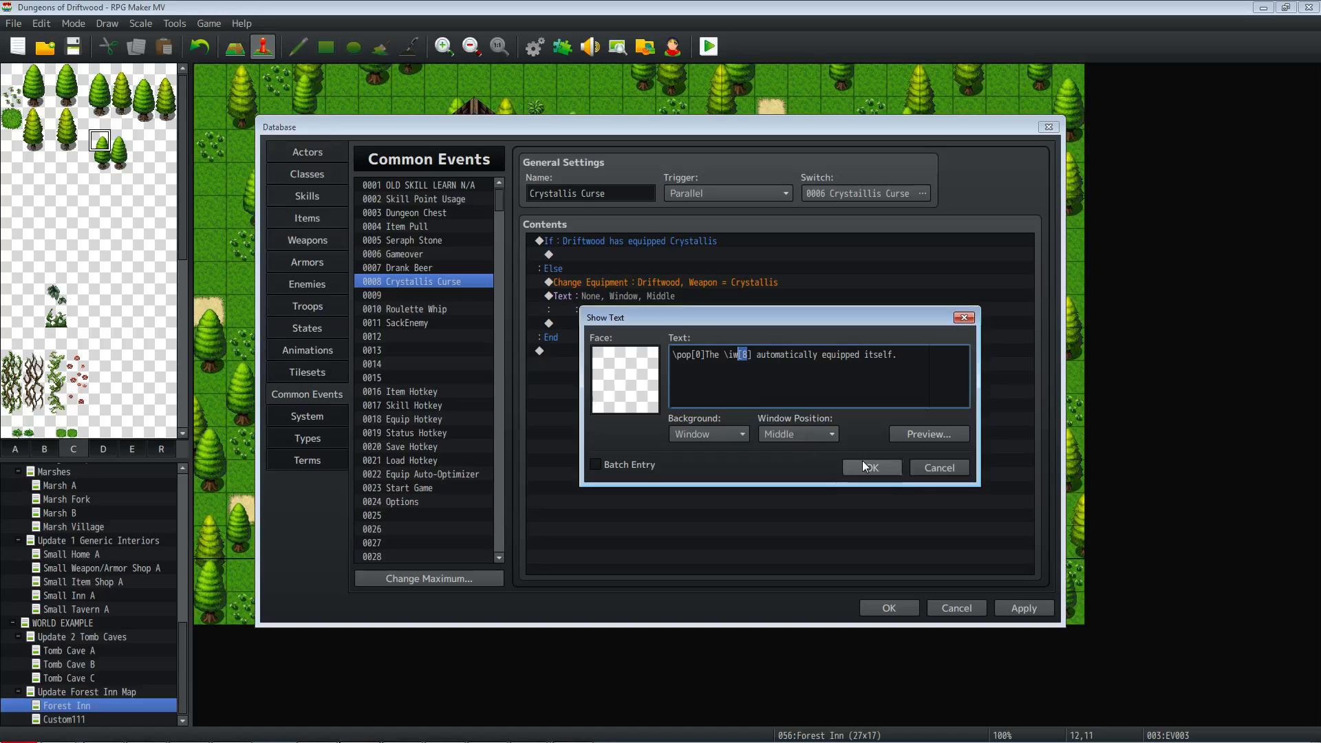
{"action": "left_click", "coordinate": [869, 468]}
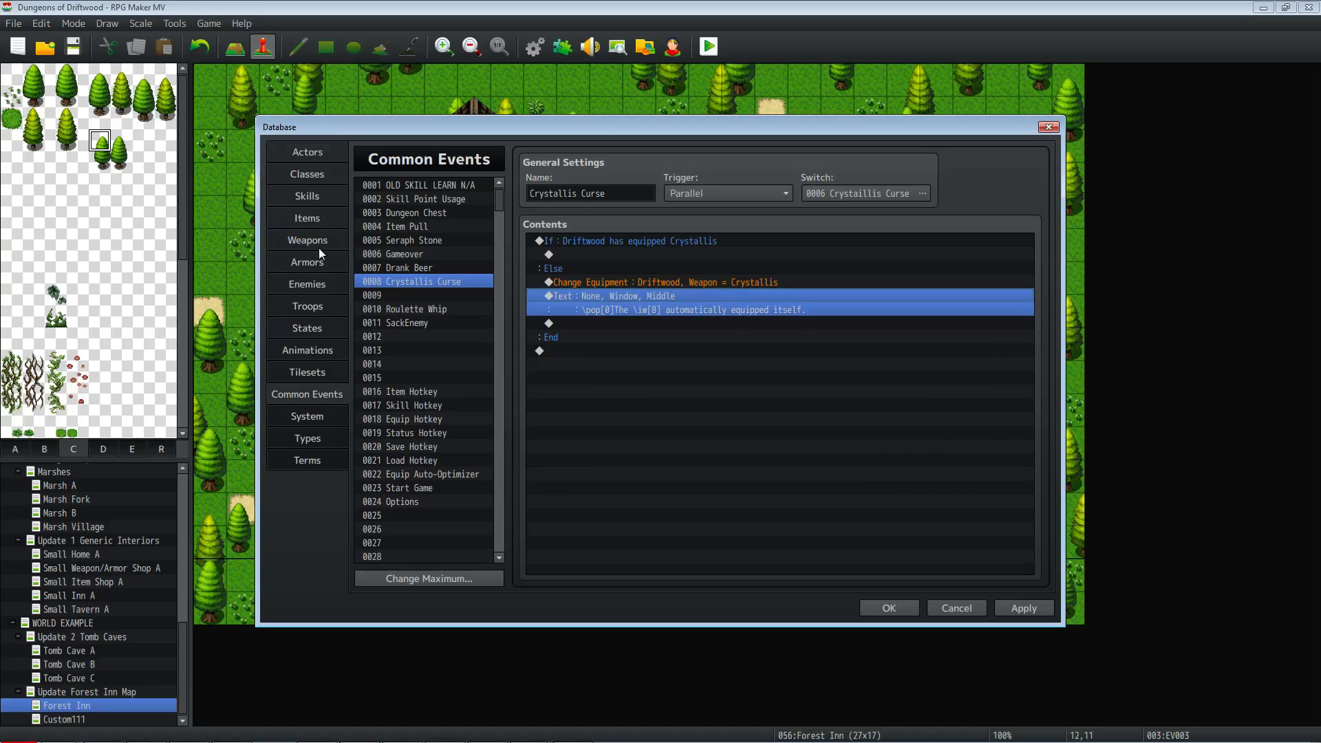
- View weapon 0008 Crystallis in the Weapons tab, then close the database to the map
{"action": "left_click", "coordinate": [307, 239]}
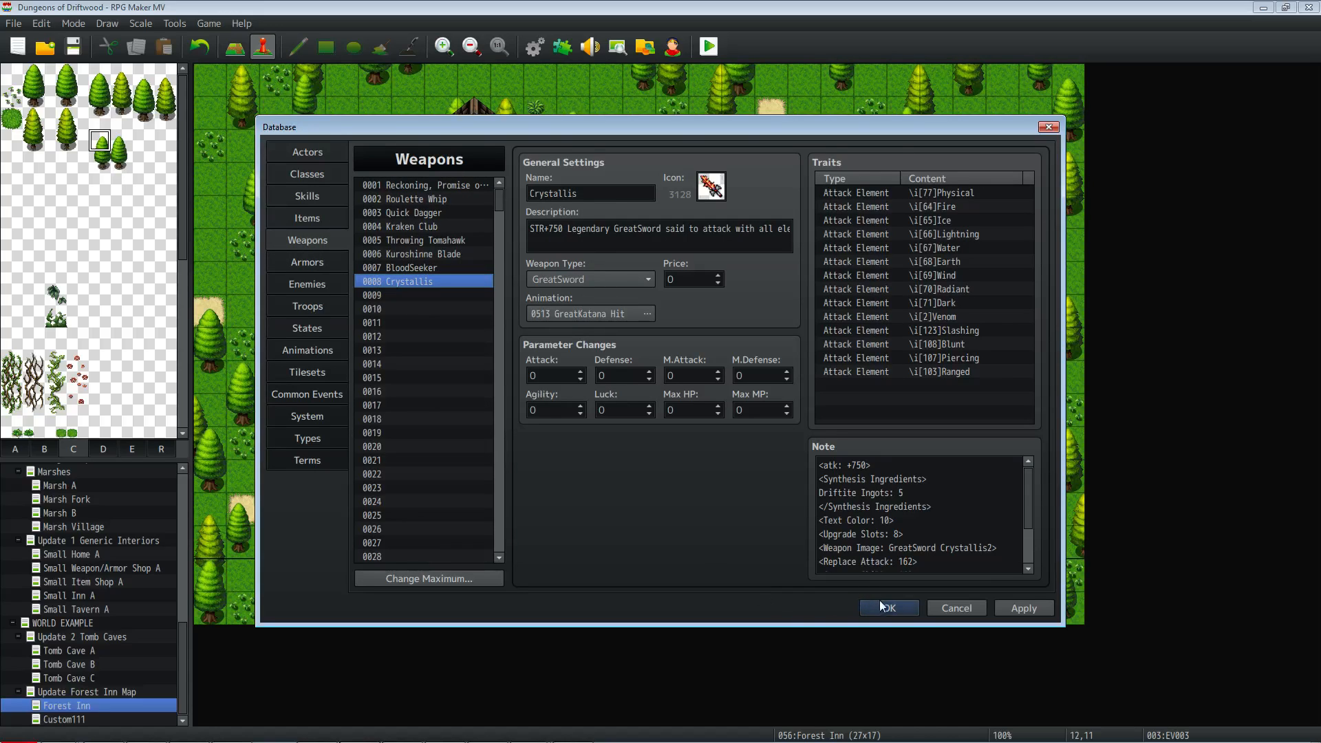
{"action": "left_click", "coordinate": [885, 607]}
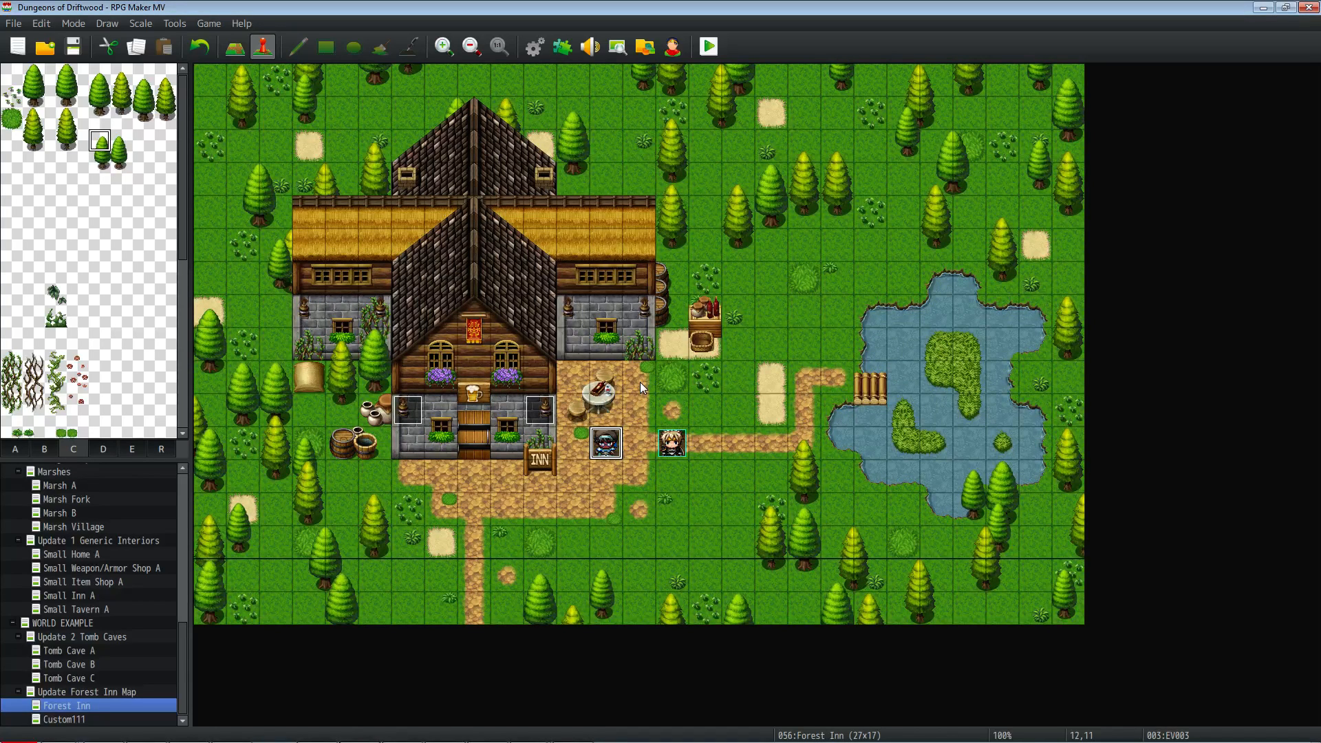